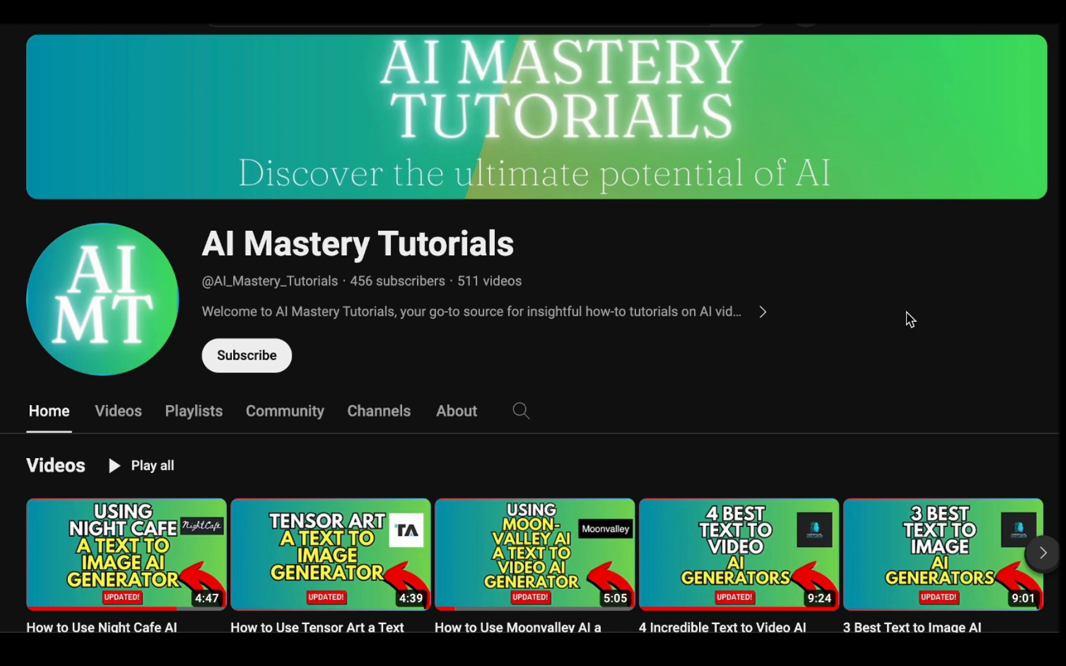
Step: Browse the AI Mastery Tutorials channel's Videos tab through its uploads and back to the latest
{"action": "scroll", "scroll_direction": "down", "scroll_amount": 3}
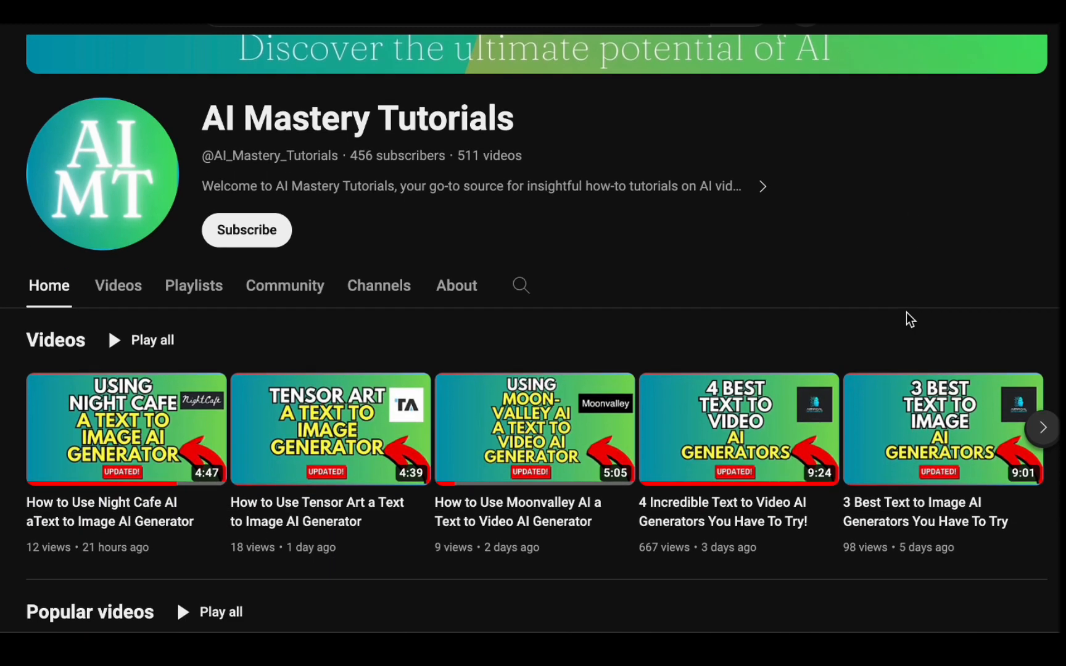
{"action": "left_click", "coordinate": [117, 285]}
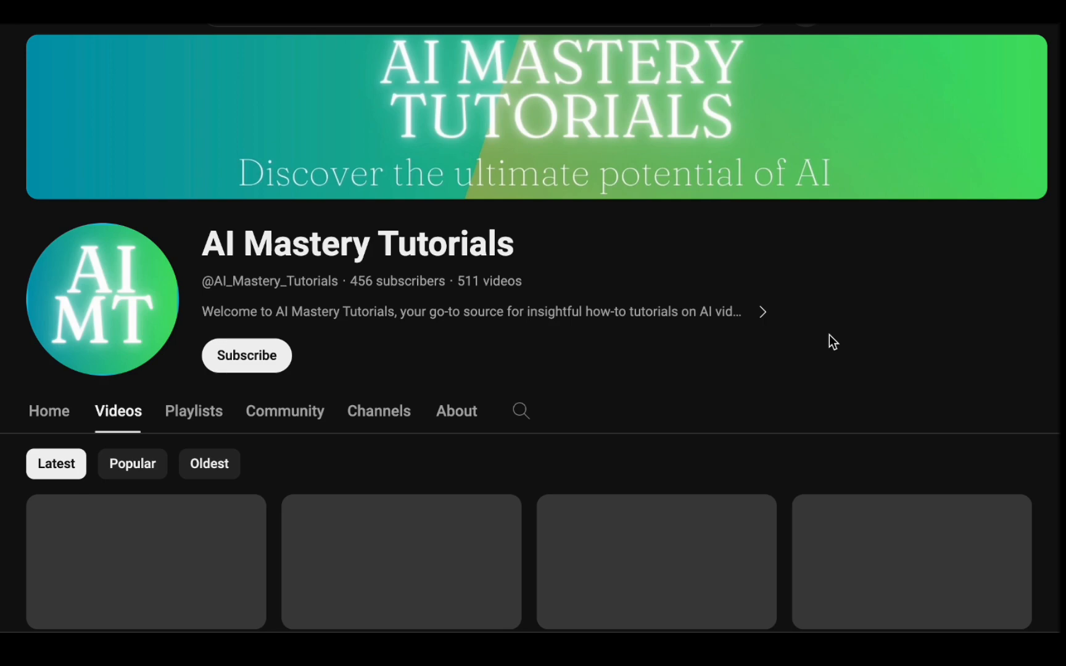
{"action": "scroll", "scroll_direction": "down", "scroll_amount": 3}
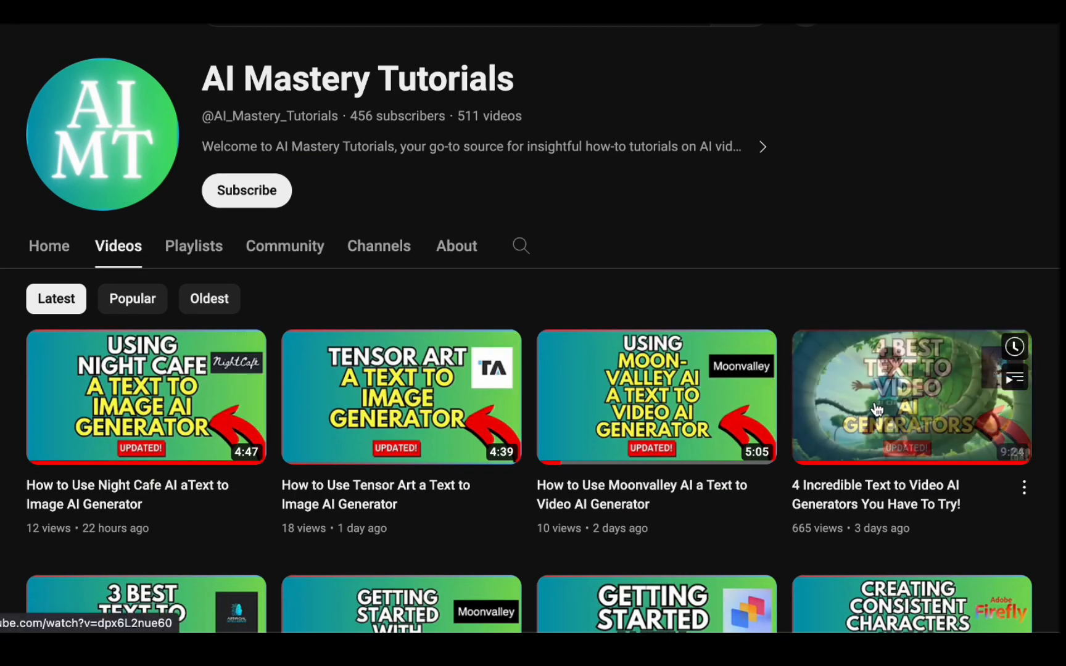
{"action": "scroll", "scroll_direction": "down", "scroll_amount": 3}
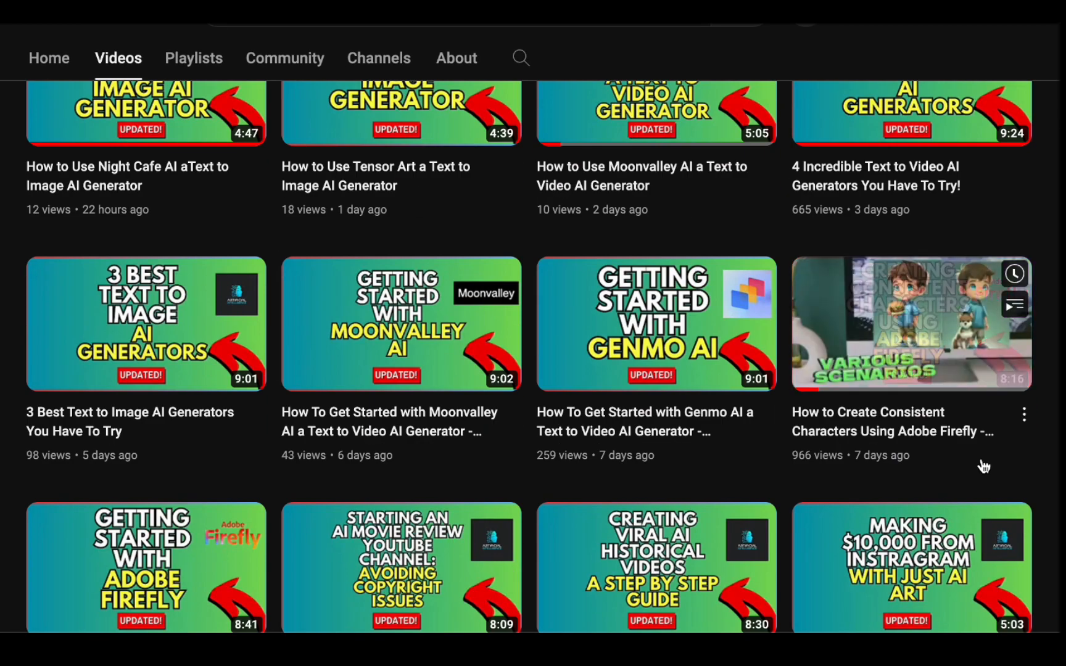
{"action": "scroll", "scroll_direction": "down", "scroll_amount": 3}
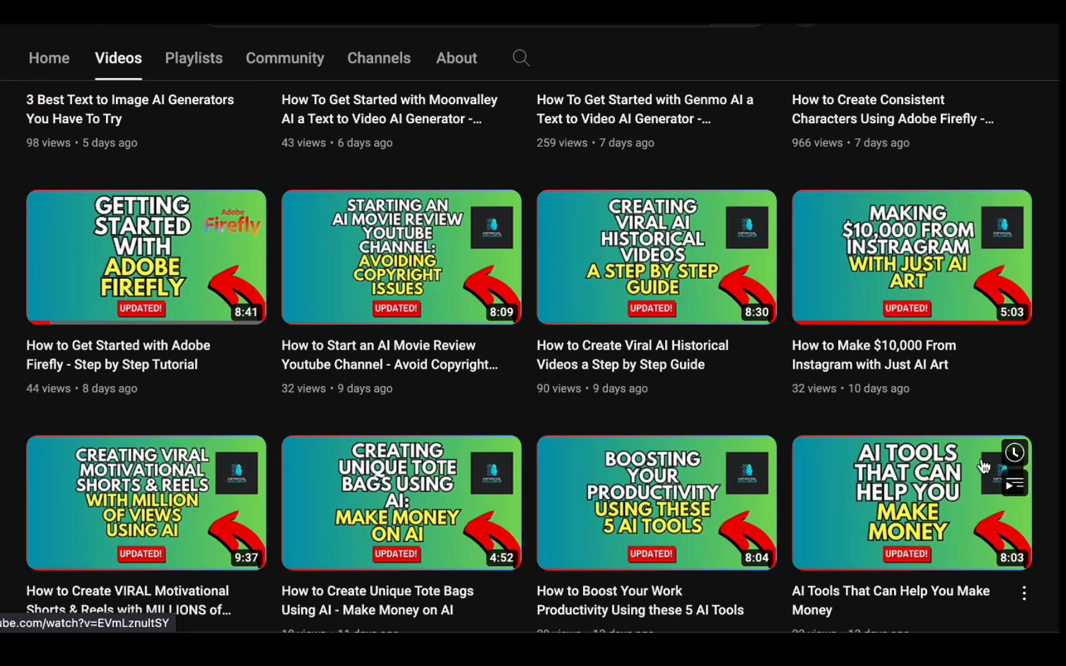
{"action": "scroll", "scroll_direction": "up", "scroll_amount": 3}
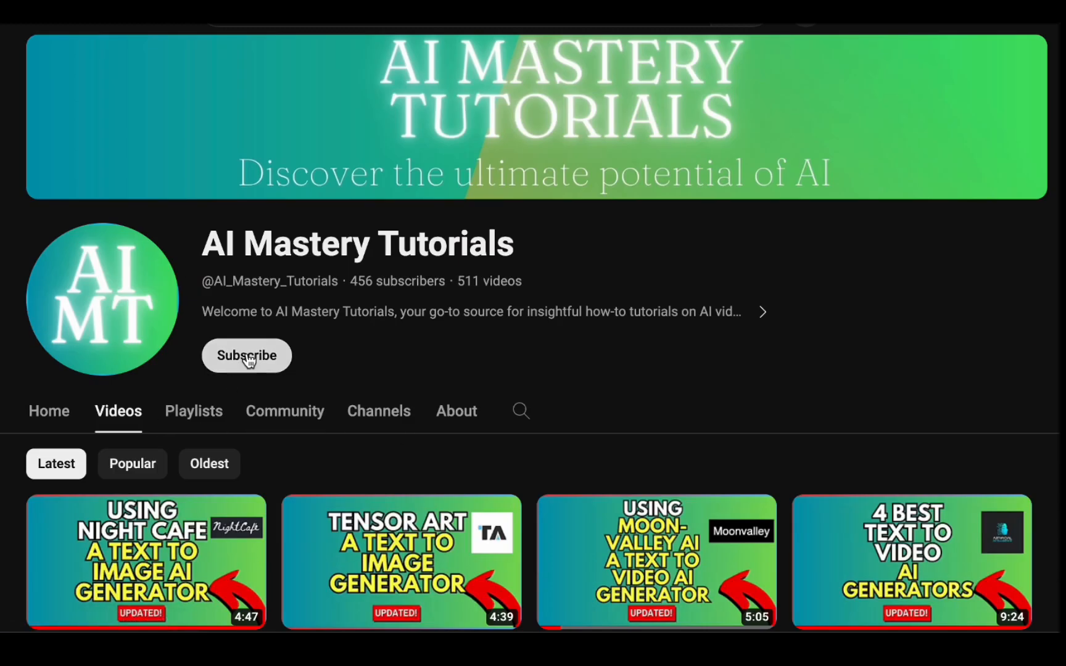
{"action": "mouse_move", "coordinate": [247, 361]}
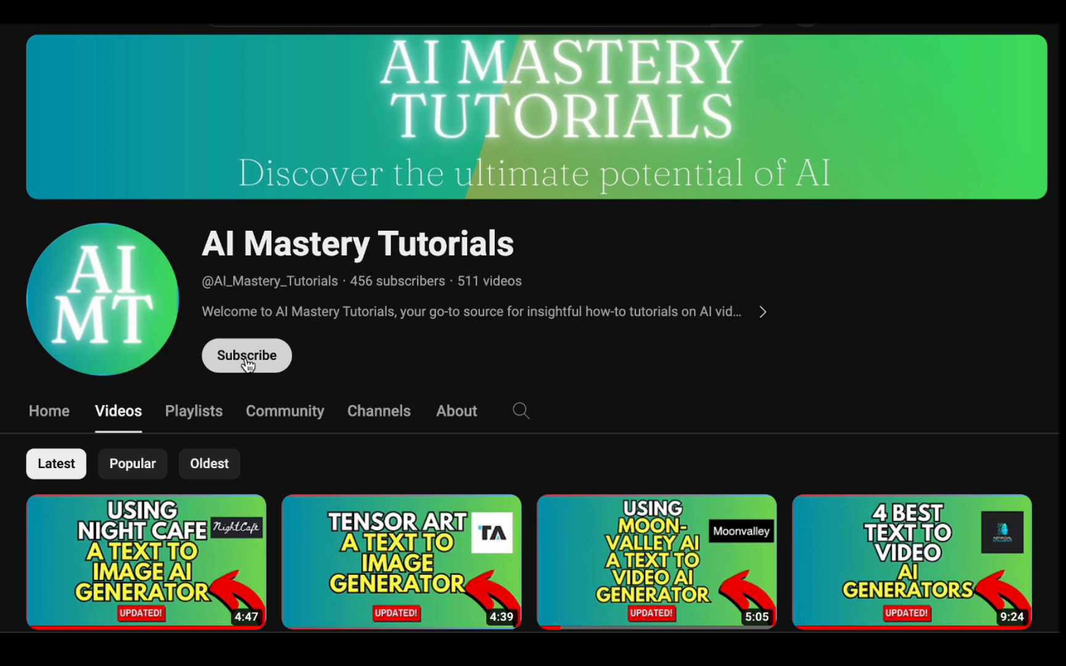
{"action": "mouse_move", "coordinate": [673, 71]}
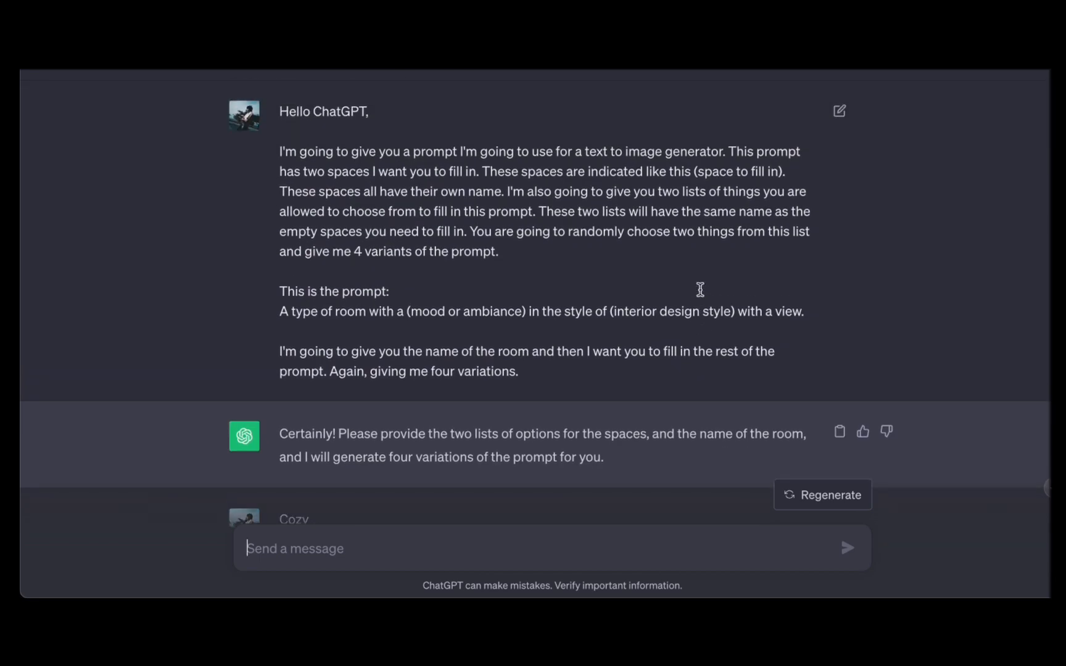
{"action": "mouse_move", "coordinate": [463, 291]}
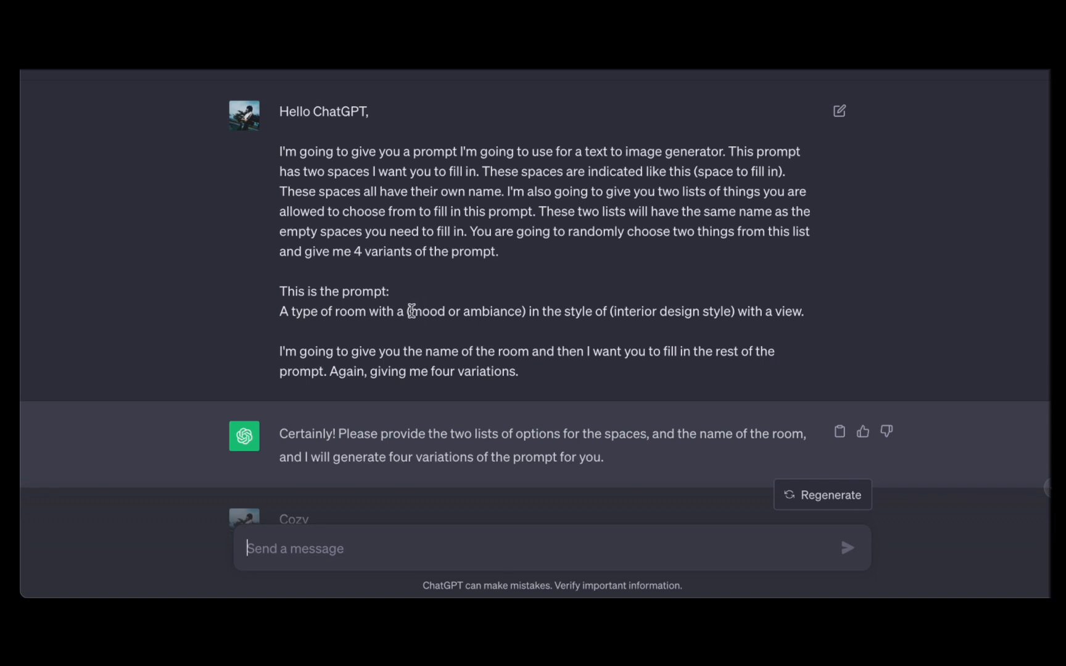
{"action": "mouse_move", "coordinate": [521, 282]}
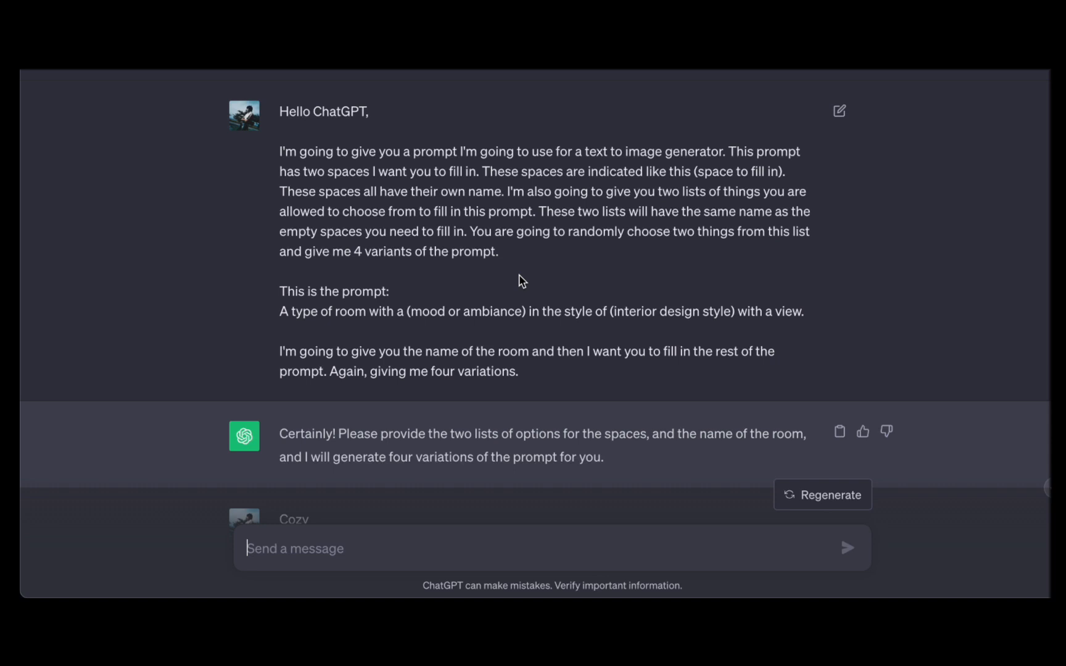
{"action": "scroll", "scroll_direction": "down", "scroll_amount": 3}
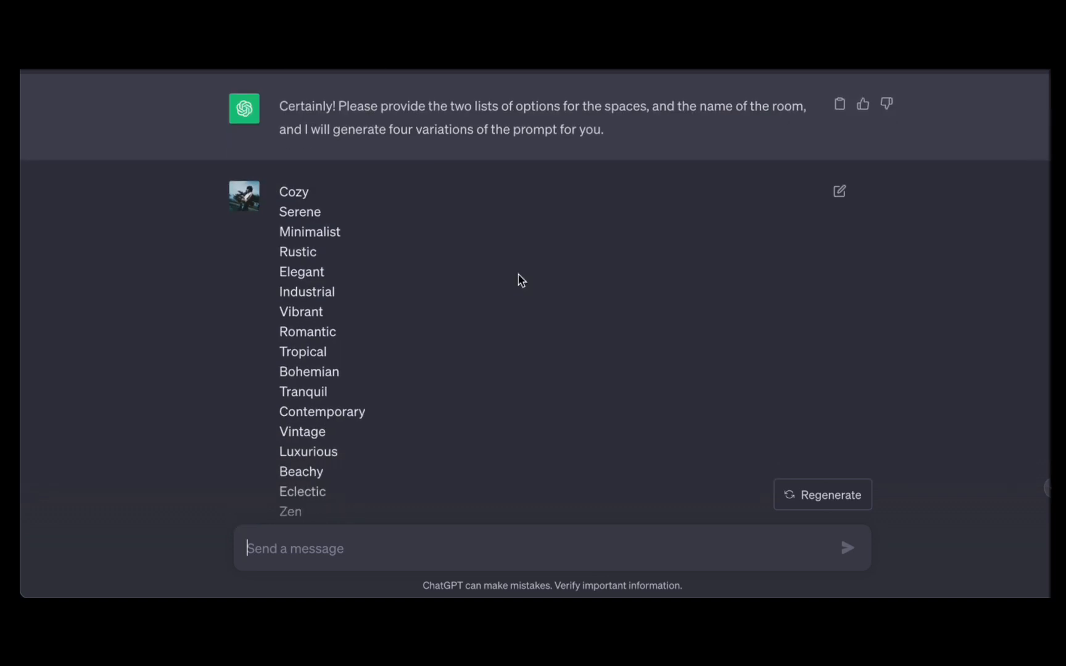
{"action": "scroll", "scroll_direction": "down", "scroll_amount": 3}
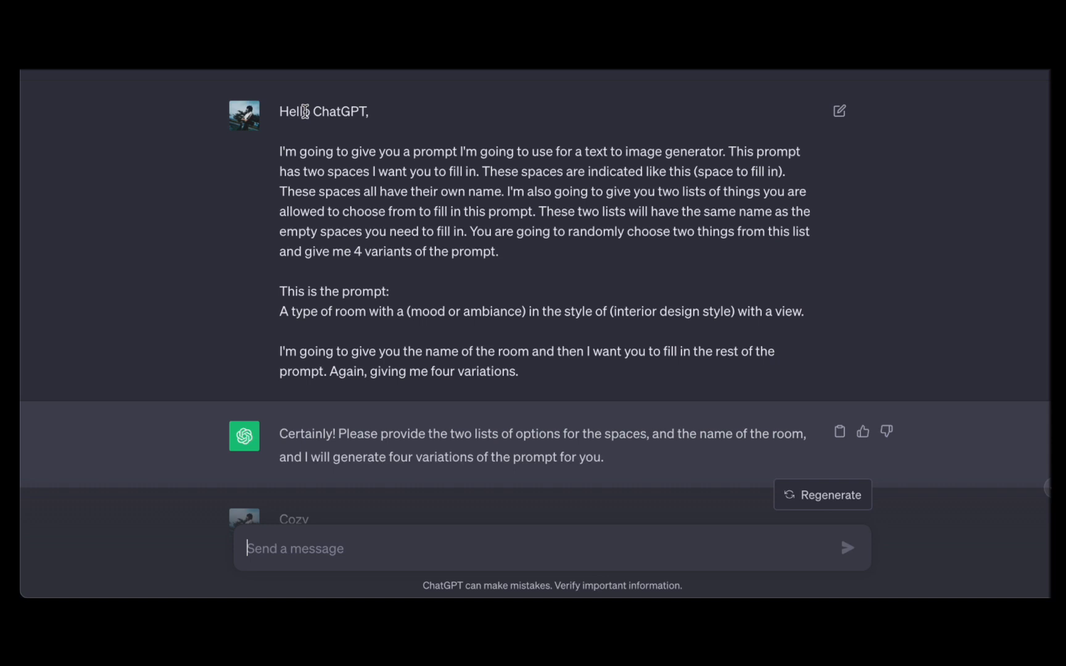
{"action": "left_click_drag", "start_coordinate": [279, 111], "coordinate": [590, 379]}
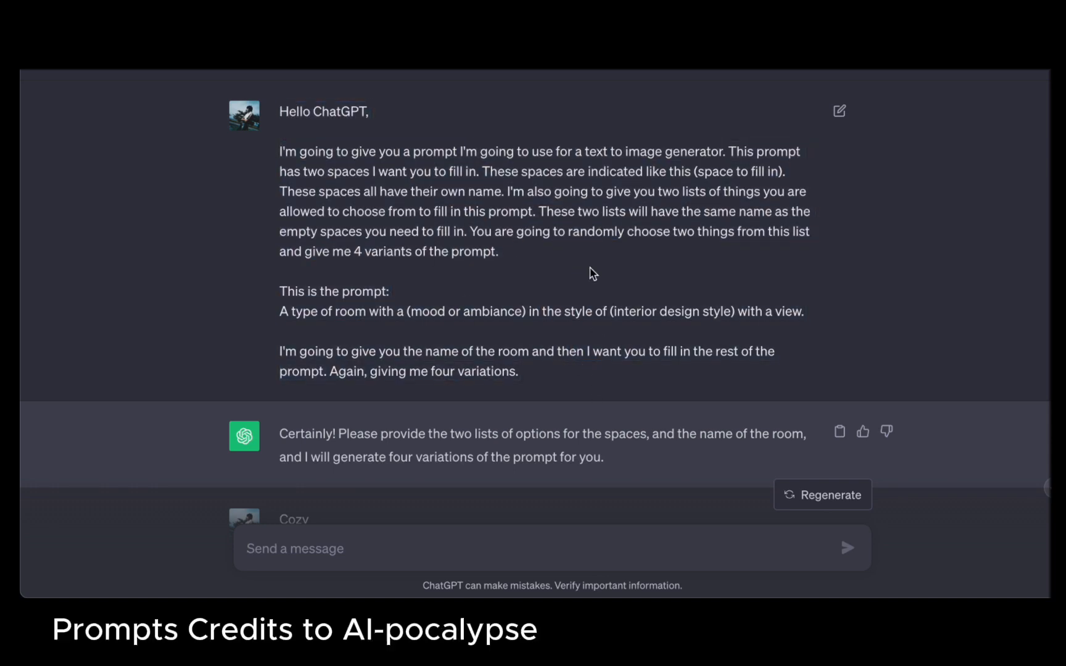
{"action": "scroll", "scroll_direction": "down", "scroll_amount": 3}
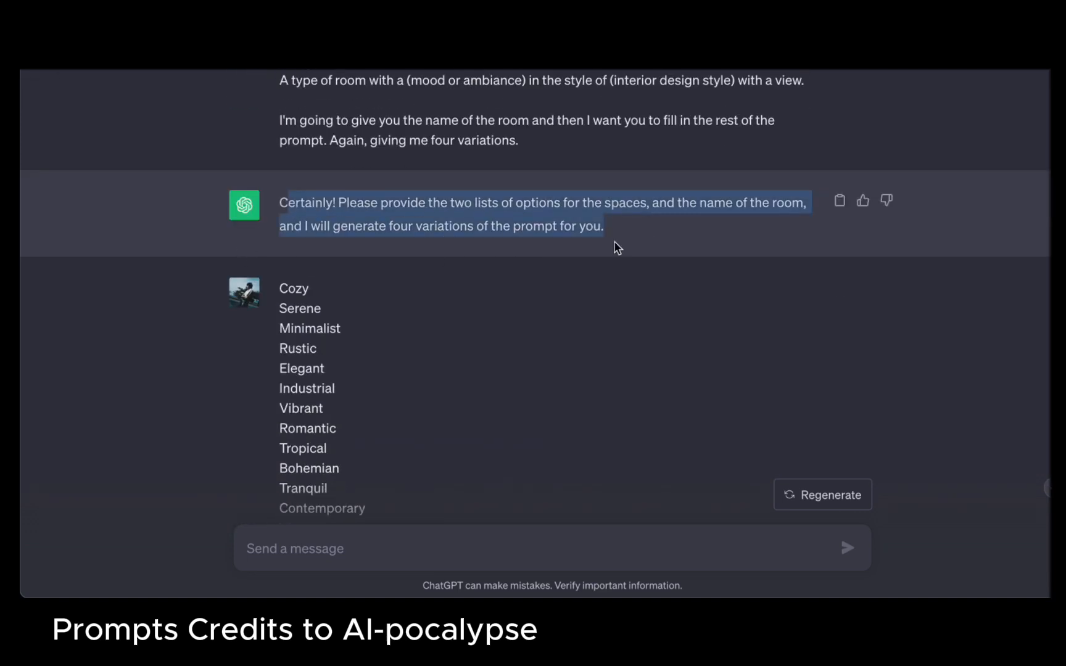
{"action": "scroll", "scroll_direction": "down", "scroll_amount": 3}
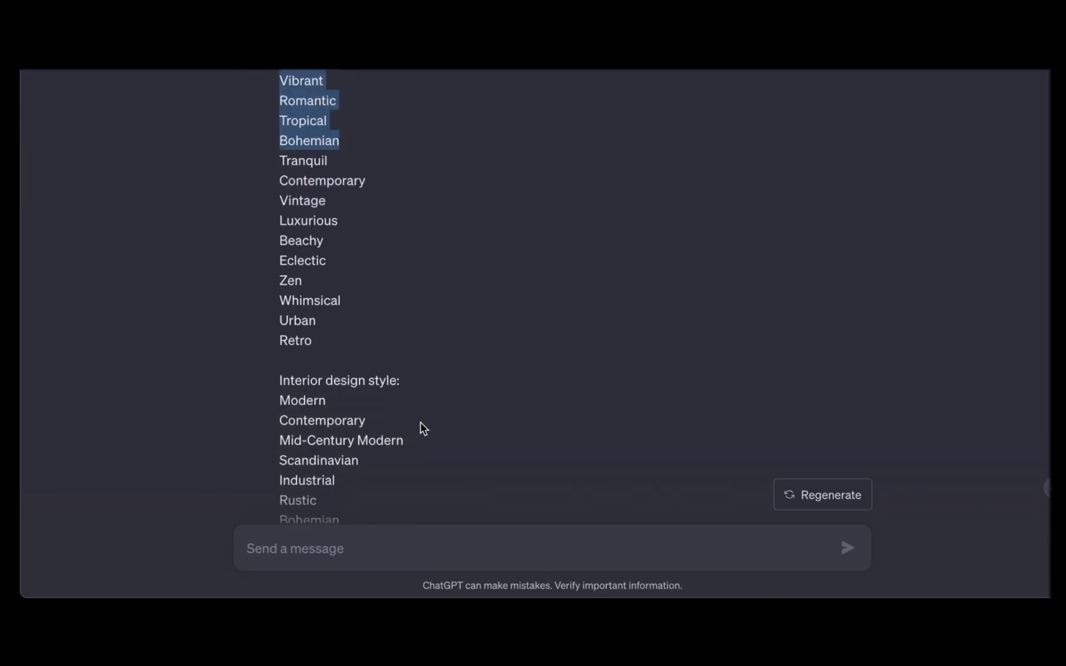
{"action": "scroll", "scroll_direction": "up", "scroll_amount": 3}
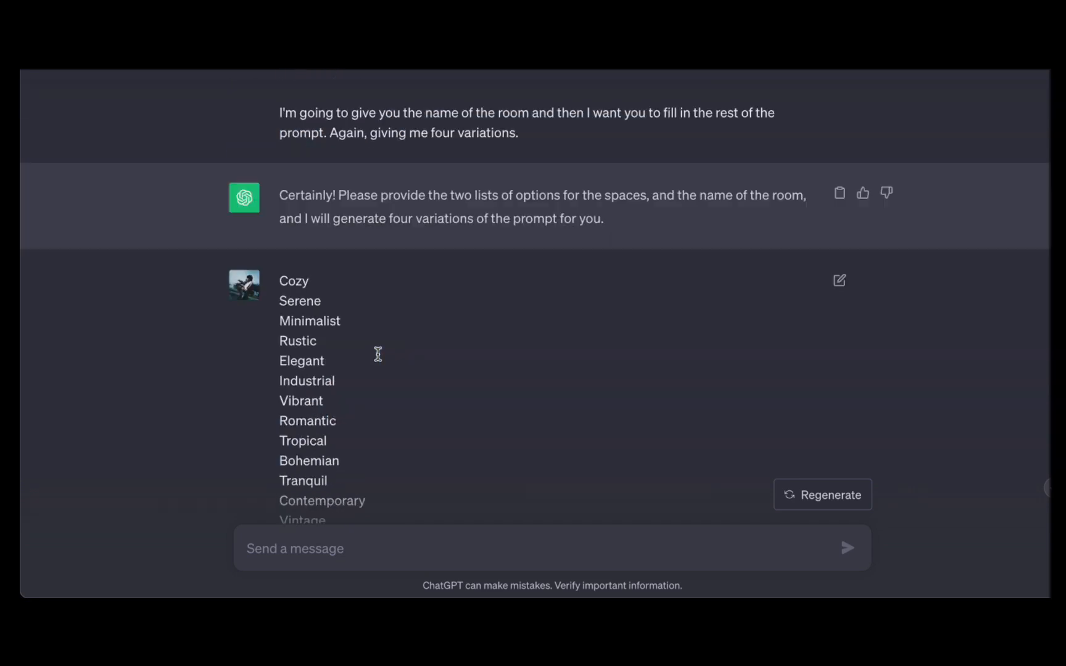
{"action": "scroll", "scroll_direction": "down", "scroll_amount": 3}
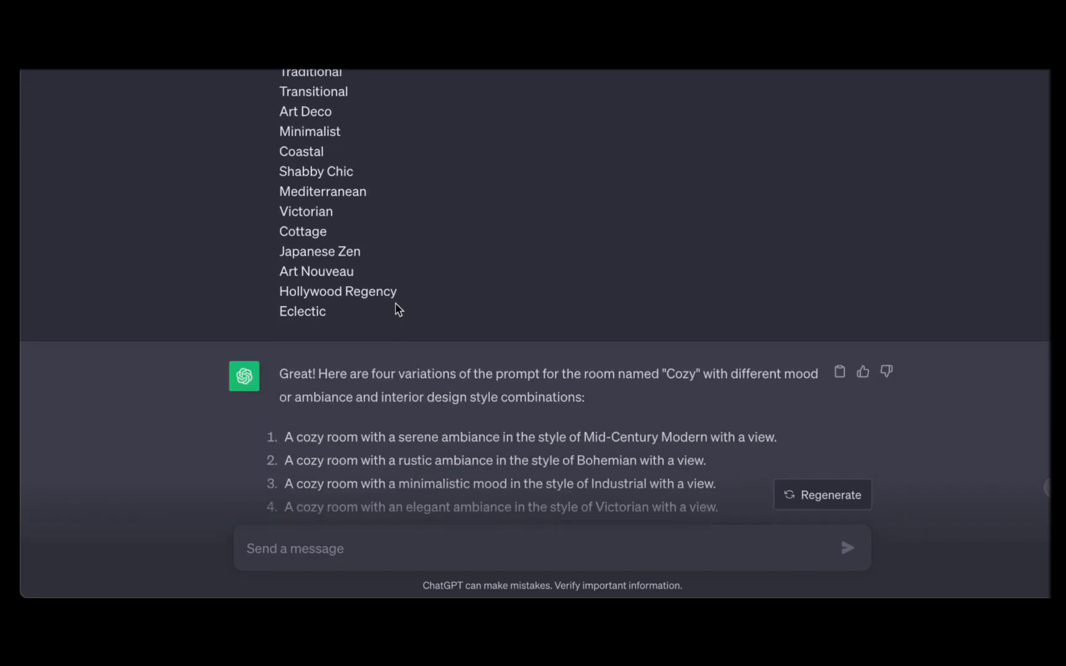
{"action": "scroll", "scroll_direction": "down", "scroll_amount": 3}
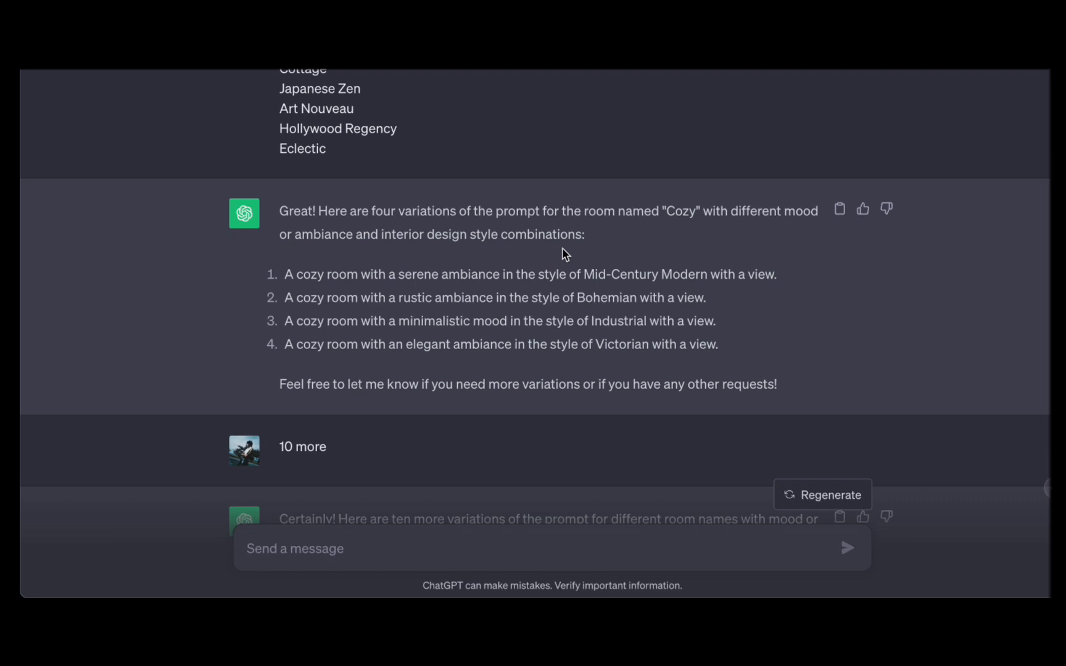
{"action": "left_click_drag", "start_coordinate": [285, 274], "coordinate": [767, 274]}
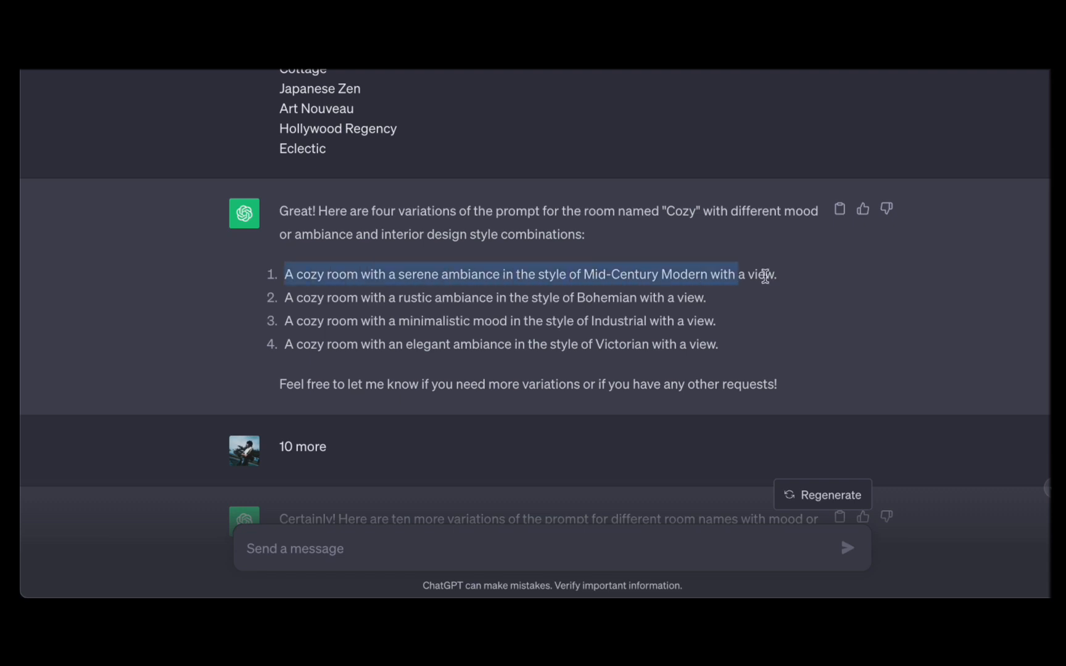
{"action": "left_click_drag", "start_coordinate": [284, 297], "coordinate": [604, 297]}
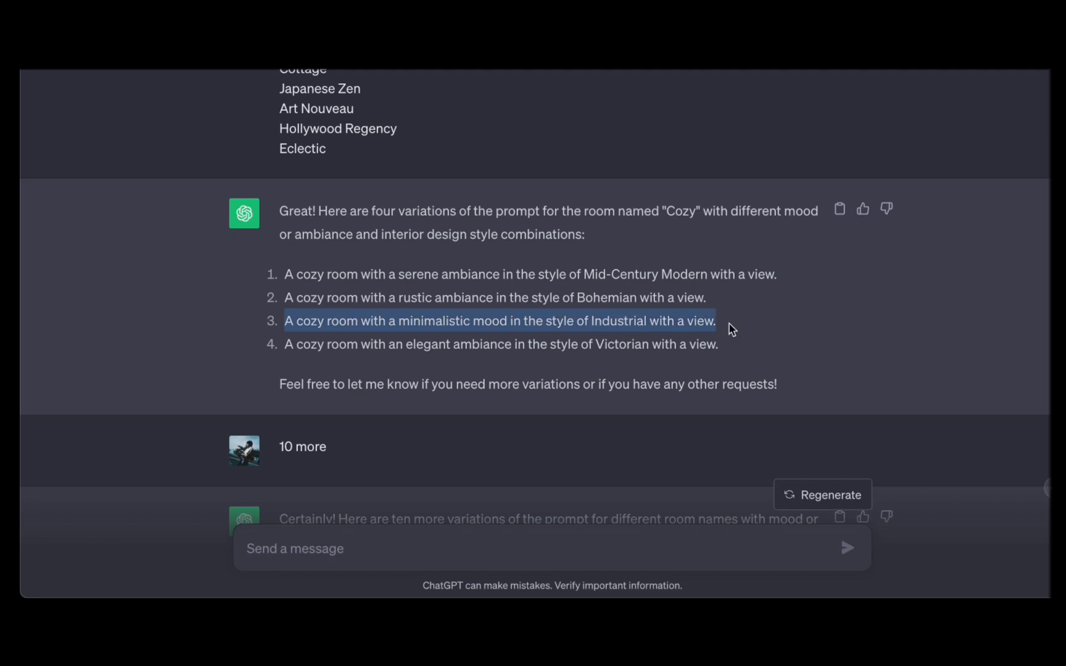
{"action": "scroll", "scroll_direction": "down", "scroll_amount": 3}
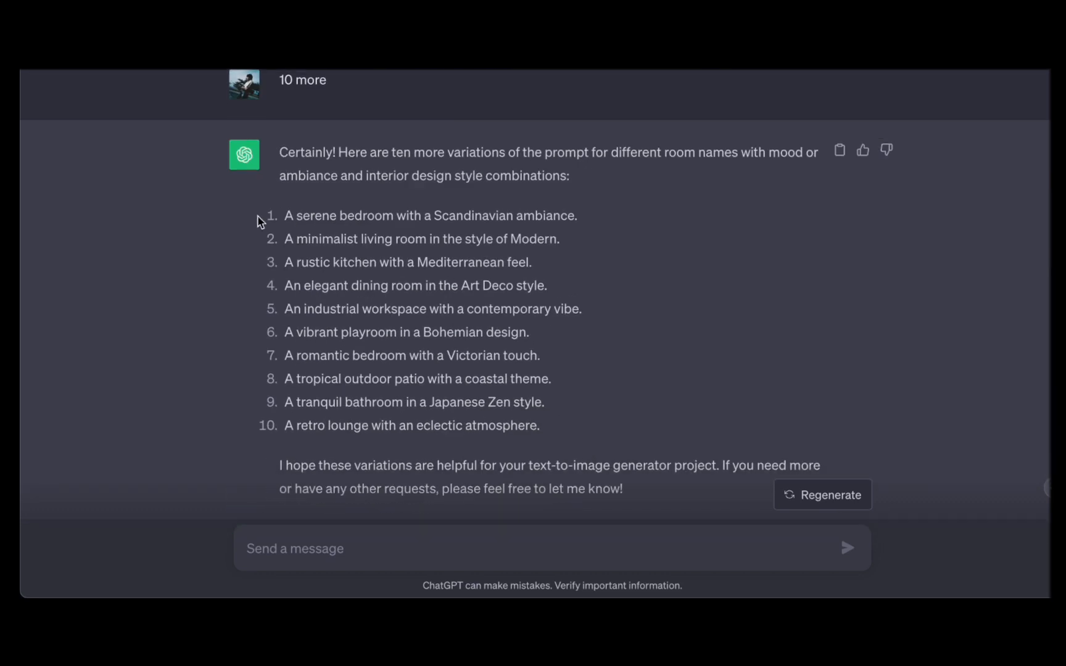
{"action": "mouse_move", "coordinate": [620, 426]}
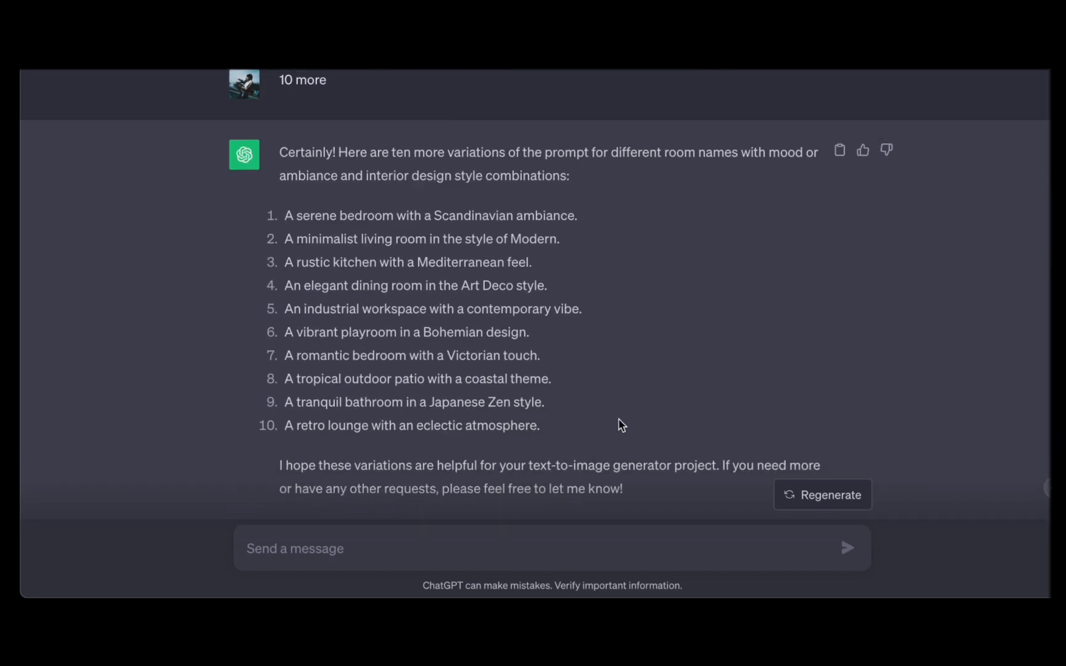
{"action": "scroll", "scroll_direction": "down", "scroll_amount": 3}
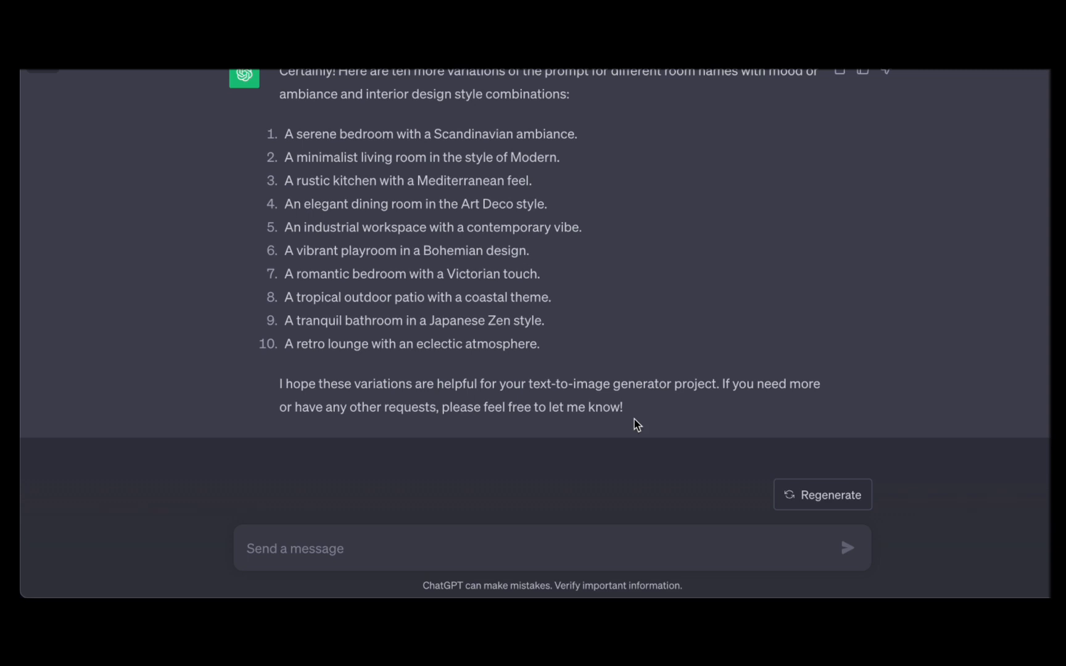
{"action": "mouse_move", "coordinate": [629, 425]}
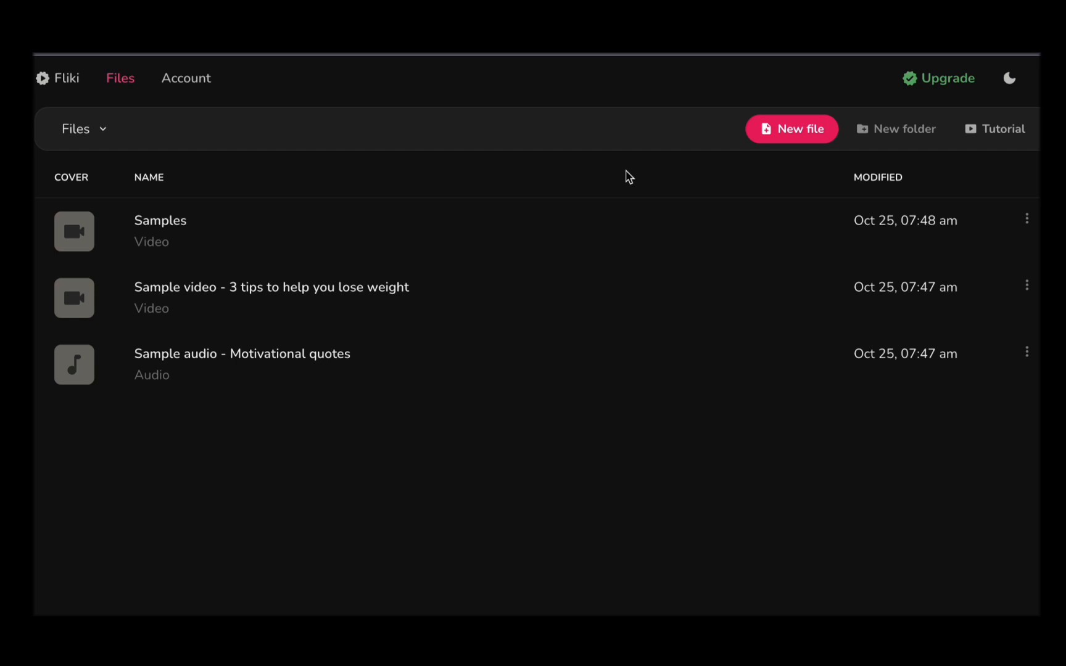
{"action": "mouse_move", "coordinate": [648, 184]}
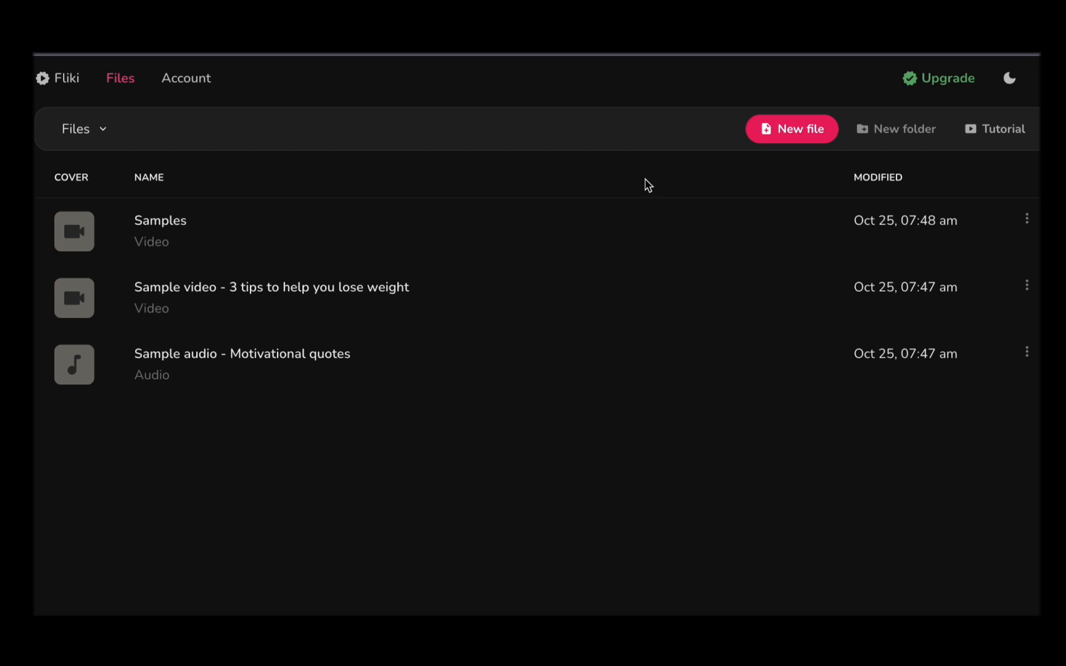
{"action": "mouse_move", "coordinate": [796, 137]}
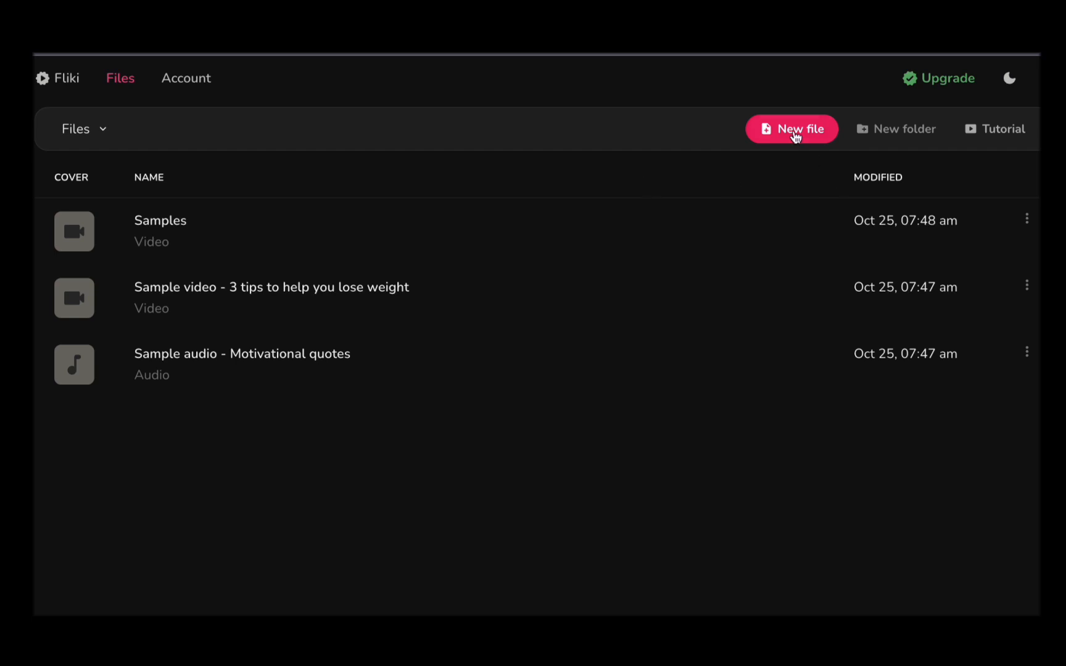
Step: Start a new Fliki file, bringing up the Portrait (9:16) English video form
{"action": "left_click", "coordinate": [793, 130]}
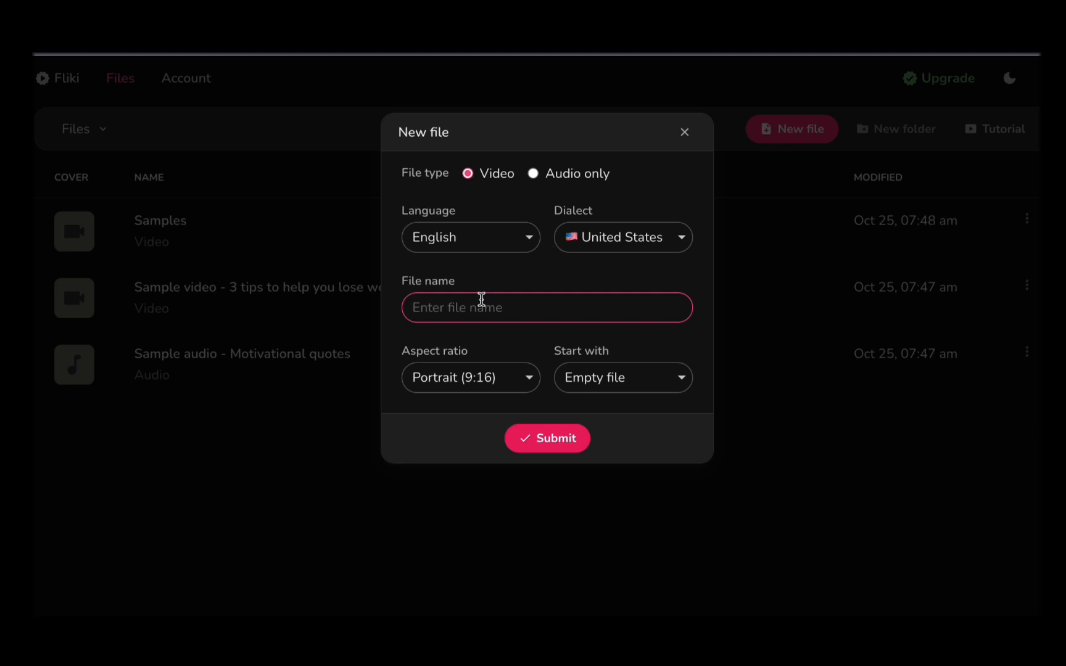
Step: Create an empty portrait video file named 'relaxing video' and land in its editor
{"action": "left_click", "coordinate": [548, 439]}
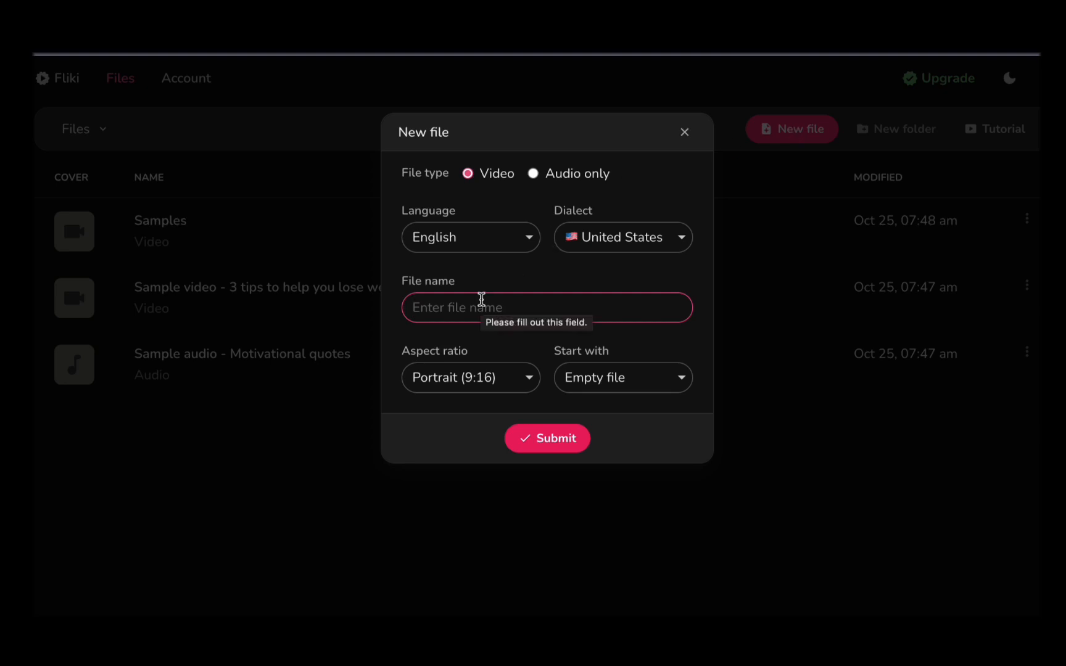
{"action": "type", "text": "relaxin"}
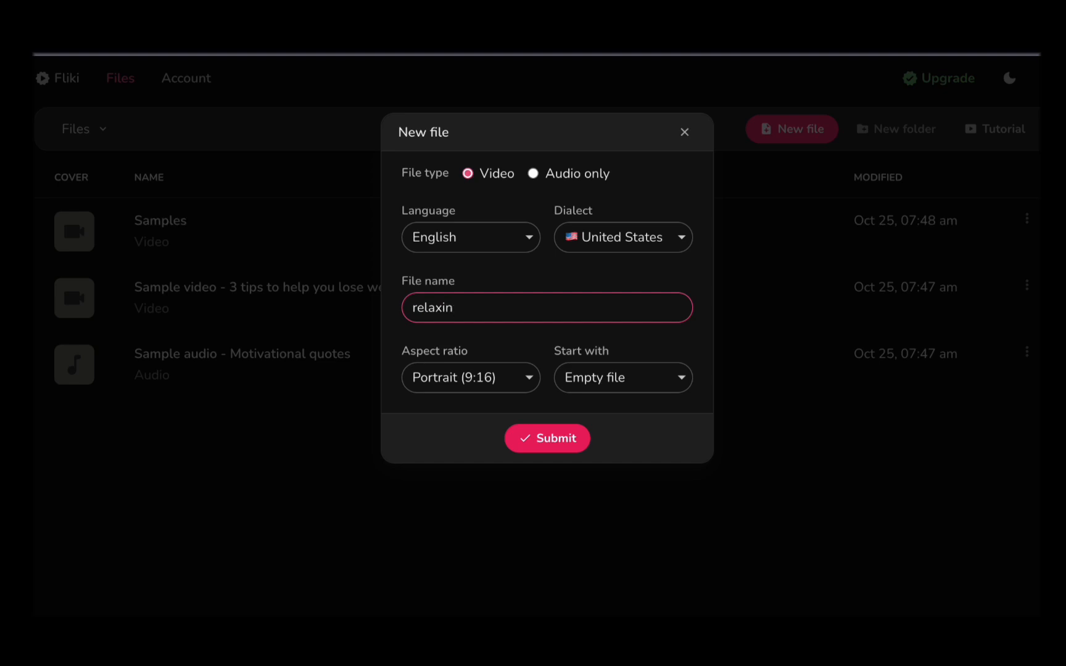
{"action": "type", "text": "g video"}
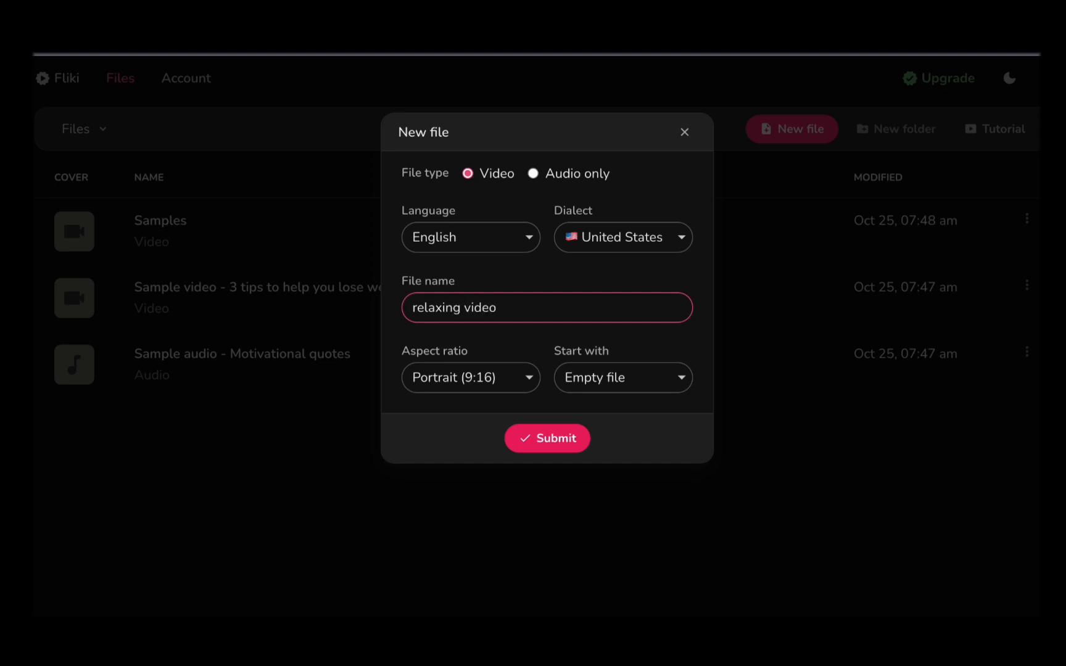
{"action": "mouse_move", "coordinate": [475, 217]}
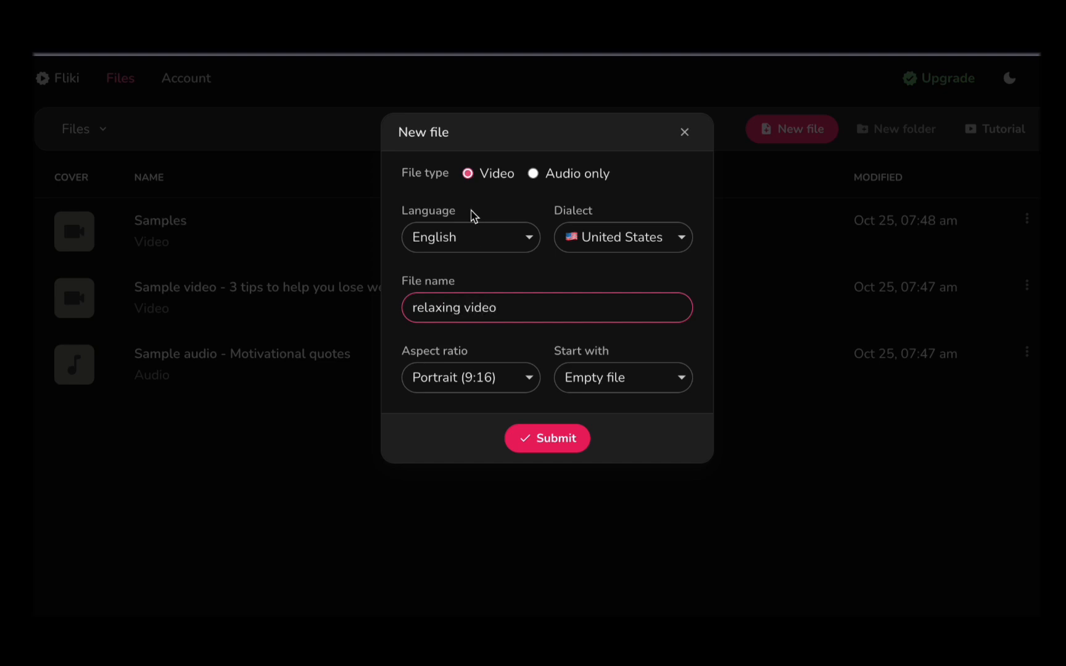
{"action": "mouse_move", "coordinate": [233, 301]}
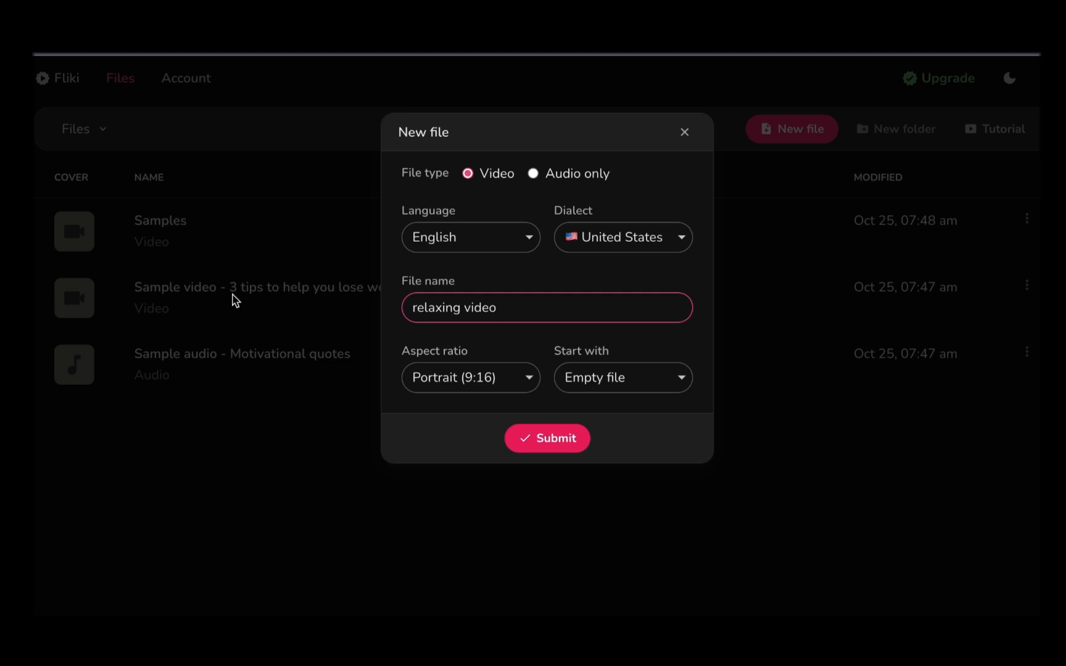
{"action": "left_click", "coordinate": [470, 378]}
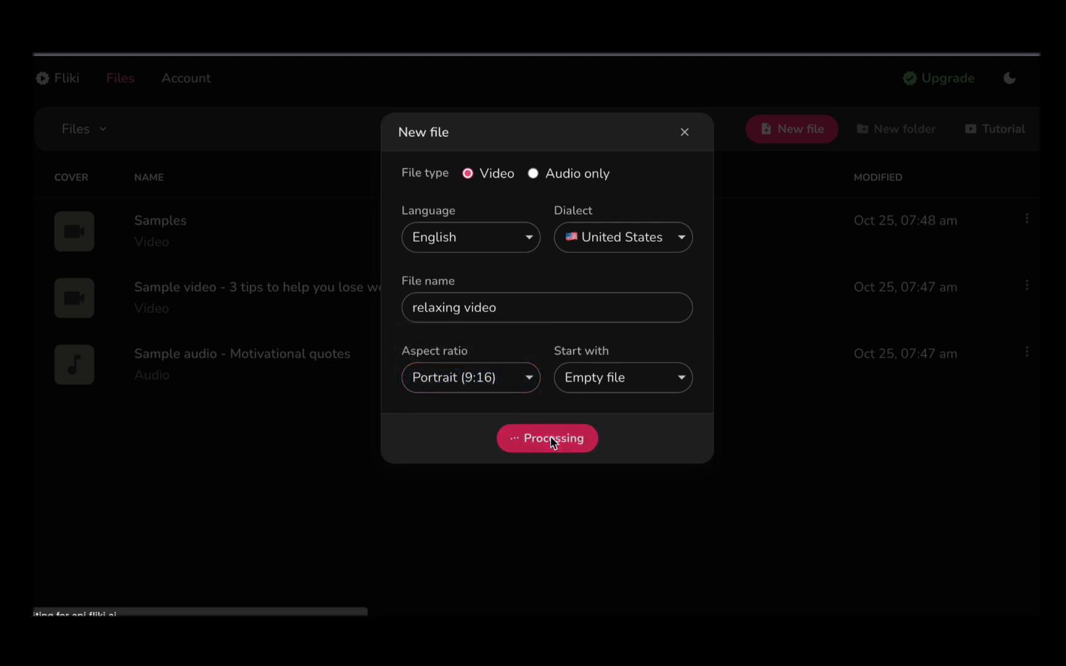
{"action": "left_click", "coordinate": [548, 438]}
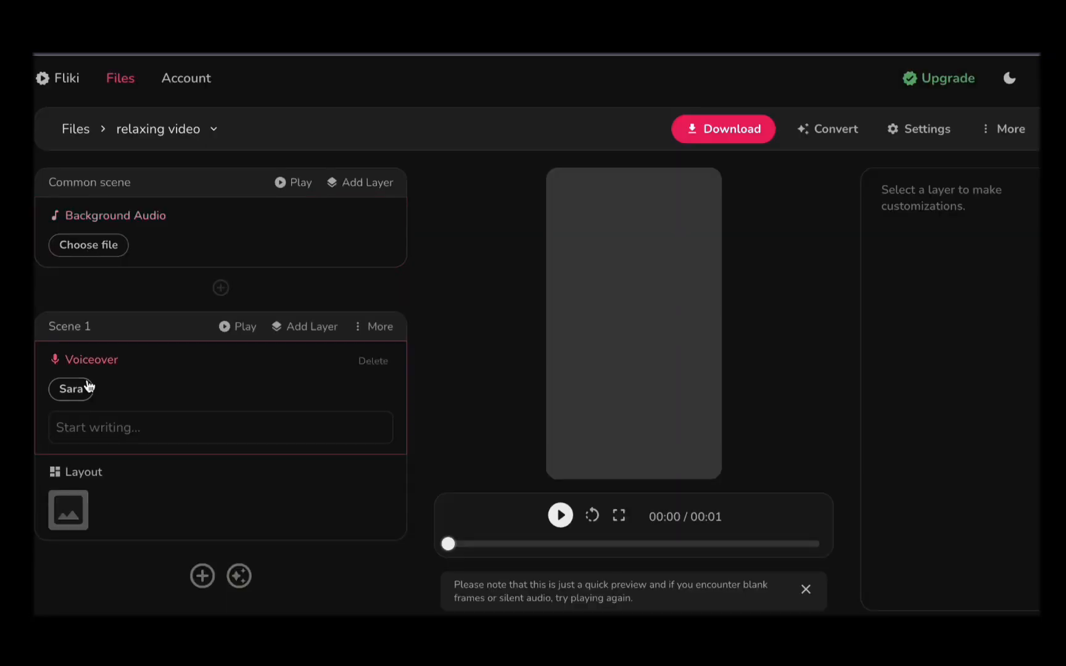
Step: Search the stock library for 'bedroom' media for Scene 1 and browse the video results
{"action": "left_click", "coordinate": [67, 510]}
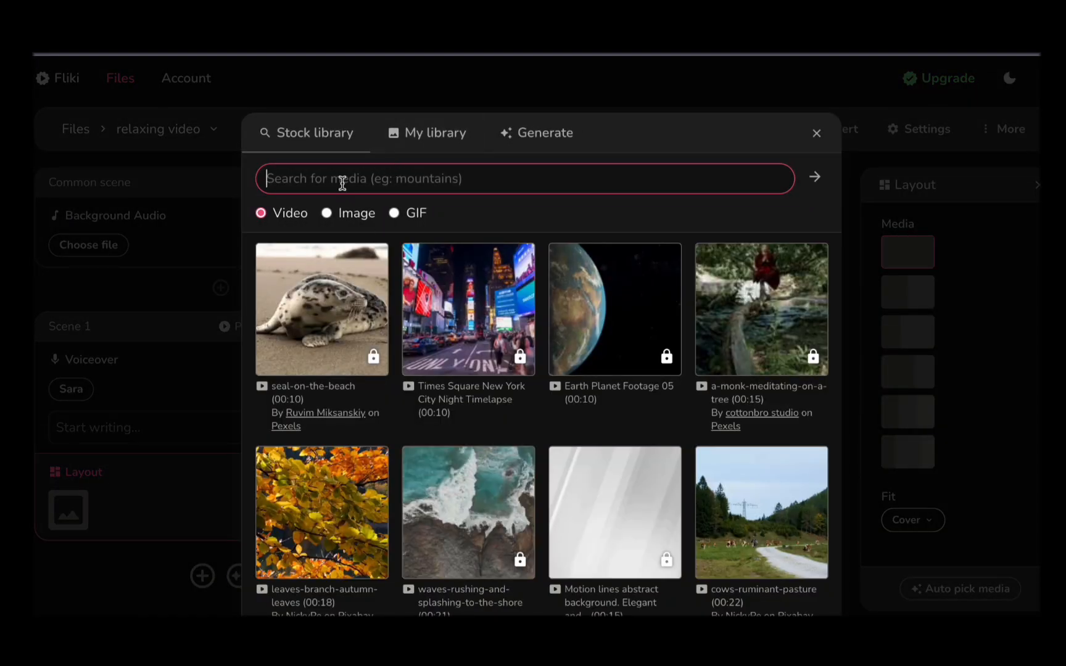
{"action": "type", "text": "bedroom"}
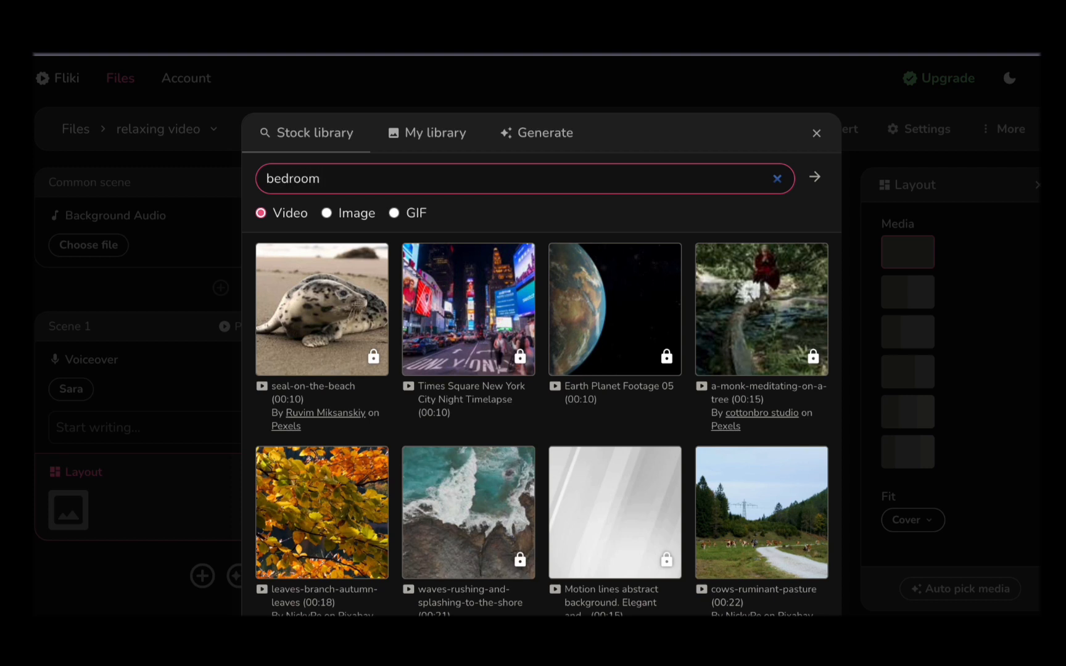
{"action": "left_click", "coordinate": [814, 177]}
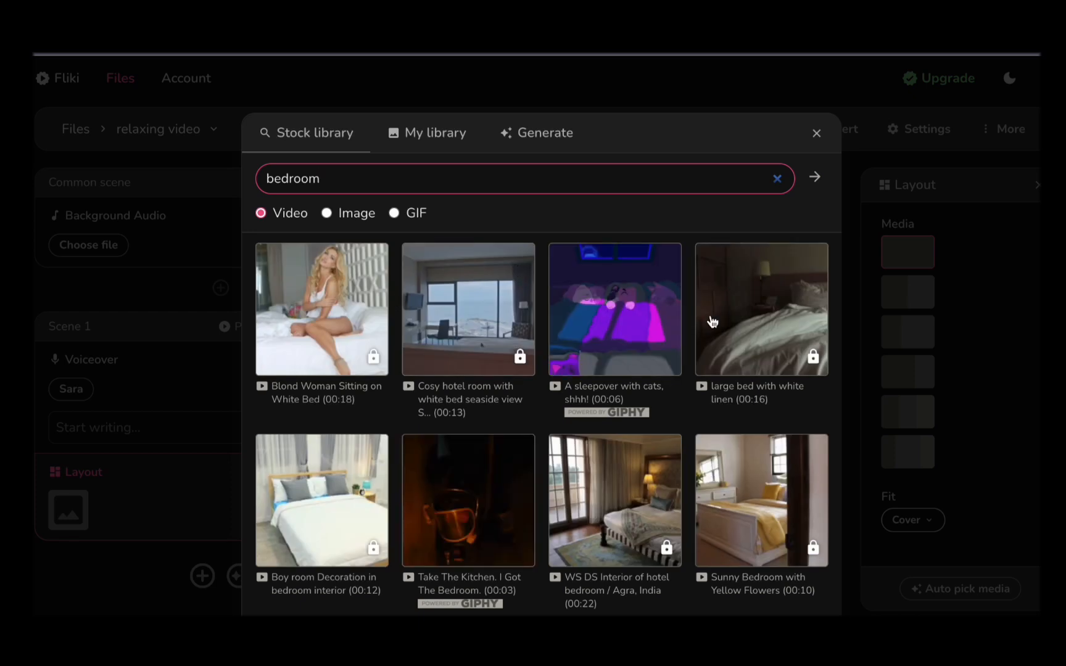
{"action": "scroll", "scroll_direction": "down", "scroll_amount": 3}
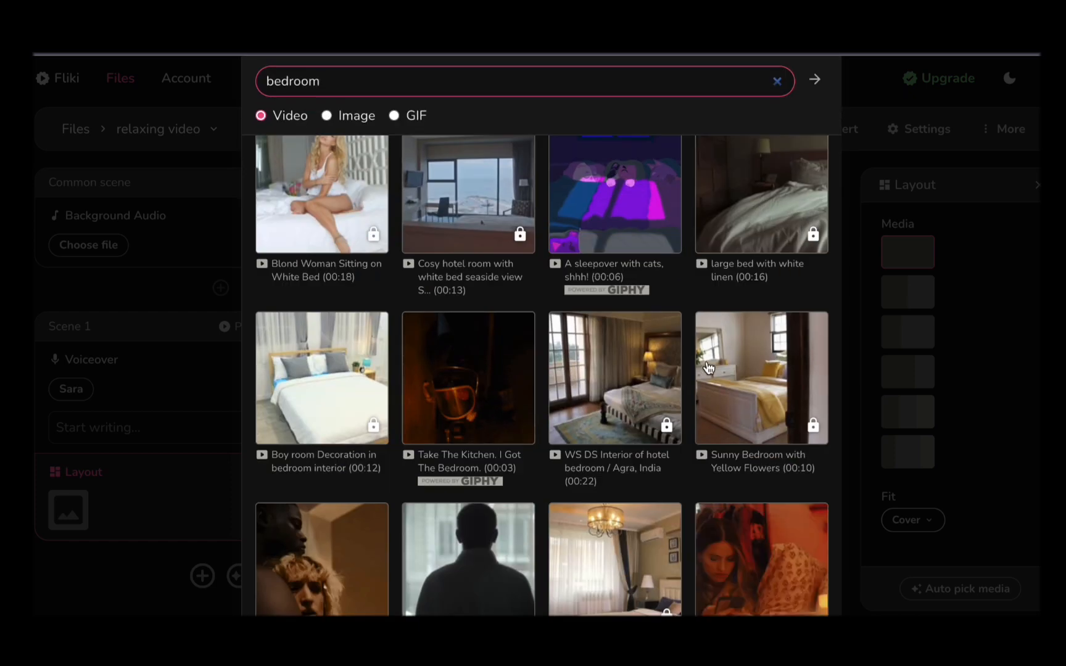
{"action": "scroll", "scroll_direction": "down", "scroll_amount": 3}
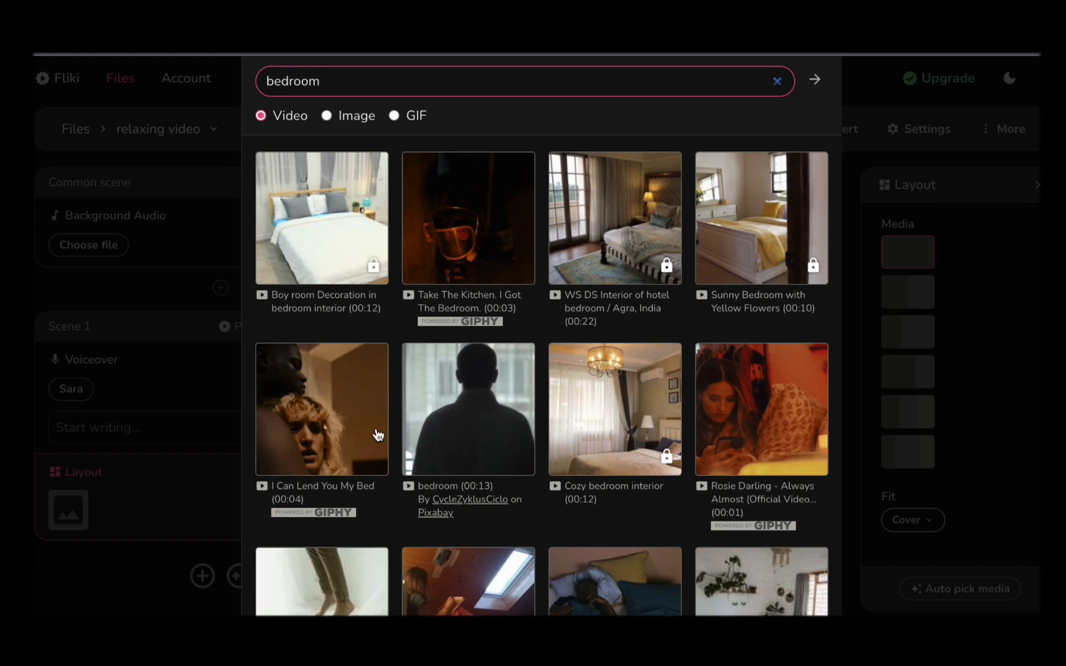
{"action": "scroll", "scroll_direction": "down", "scroll_amount": 3}
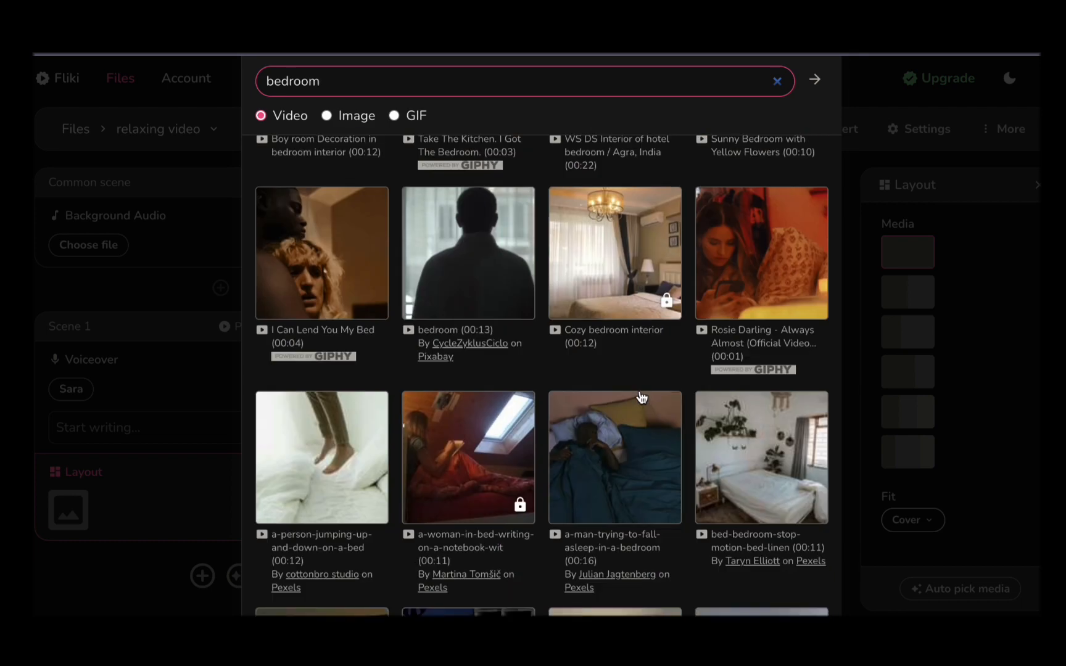
{"action": "scroll", "scroll_direction": "down", "scroll_amount": 3}
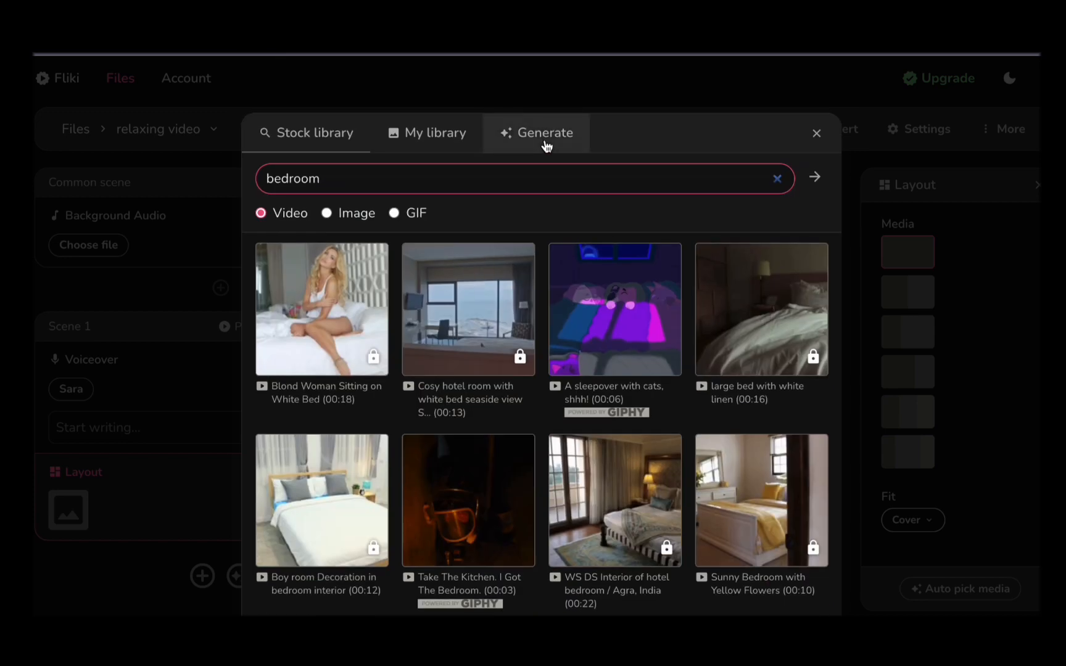
{"action": "left_click", "coordinate": [545, 132]}
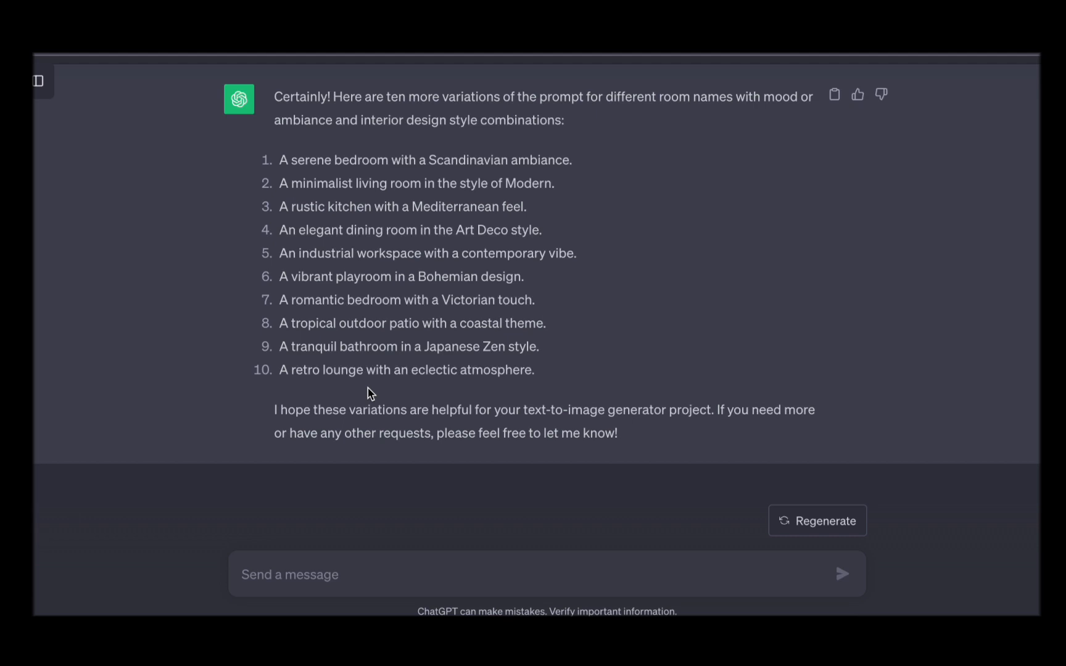
{"action": "mouse_move", "coordinate": [319, 204]}
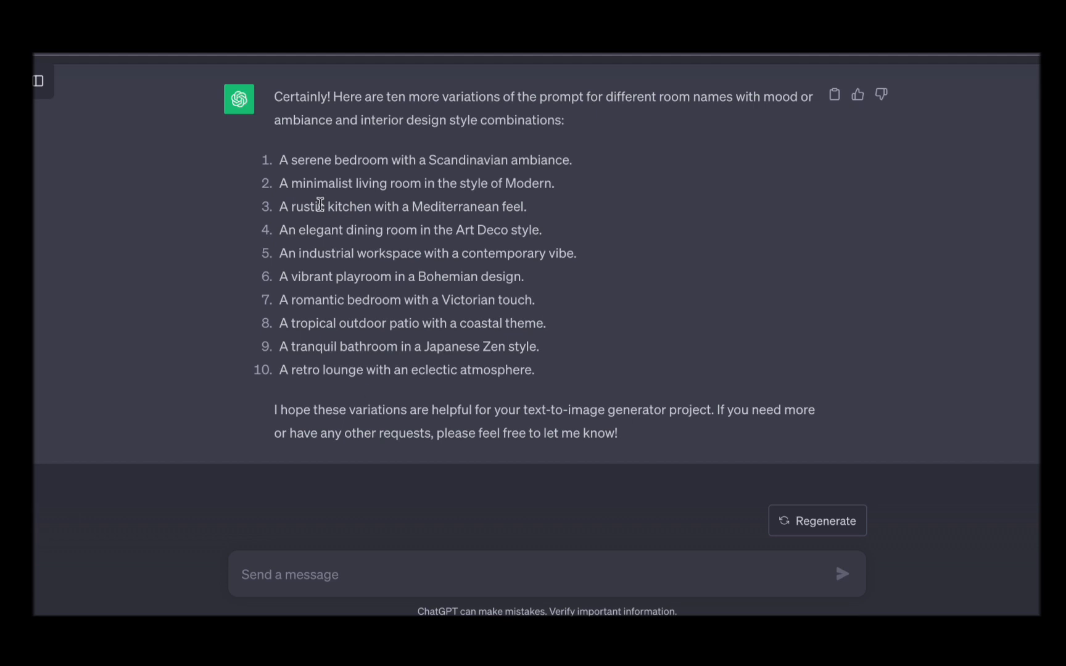
Step: Select ChatGPT's first prompt, 'A serene bedroom with a Scandinavian ambiance', for reuse
{"action": "left_click_drag", "start_coordinate": [278, 159], "coordinate": [564, 160]}
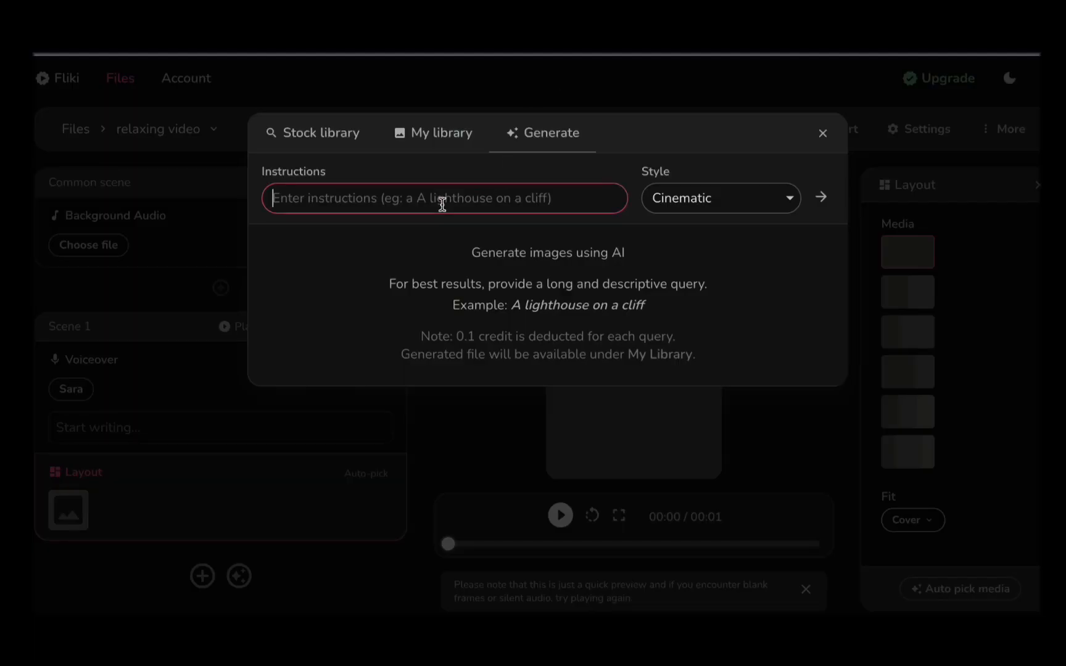
Step: Generate Cinematic AI images from the Scandinavian bedroom prompt and more samples, using them in the scenes
{"action": "type", "text": "A serene bedroom with a Scandinavian ambiance"}
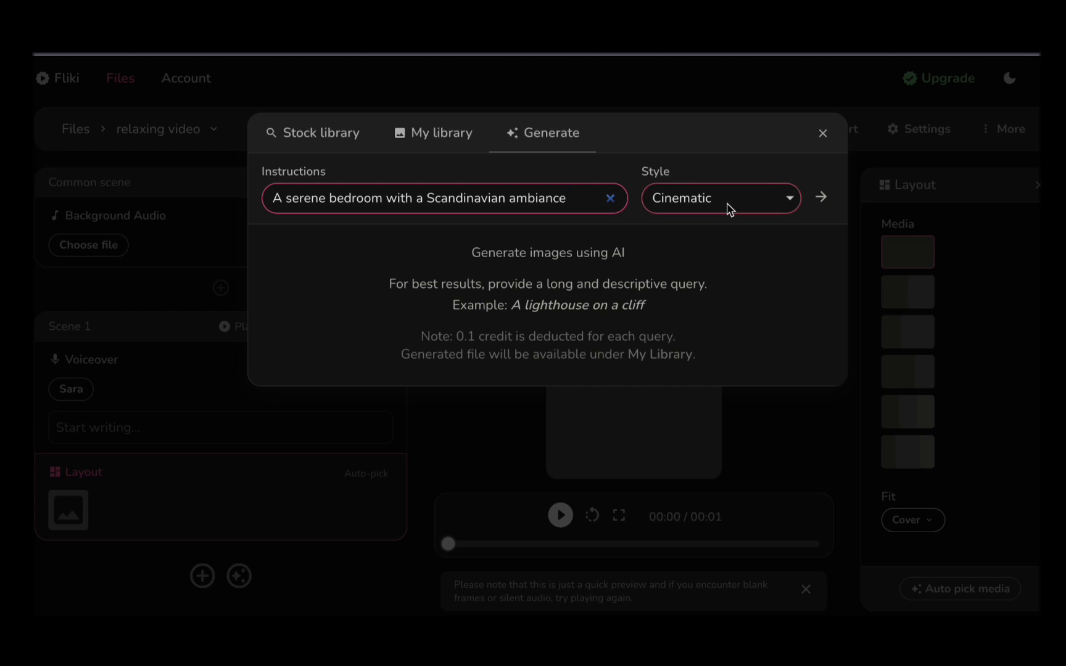
{"action": "left_click", "coordinate": [721, 199]}
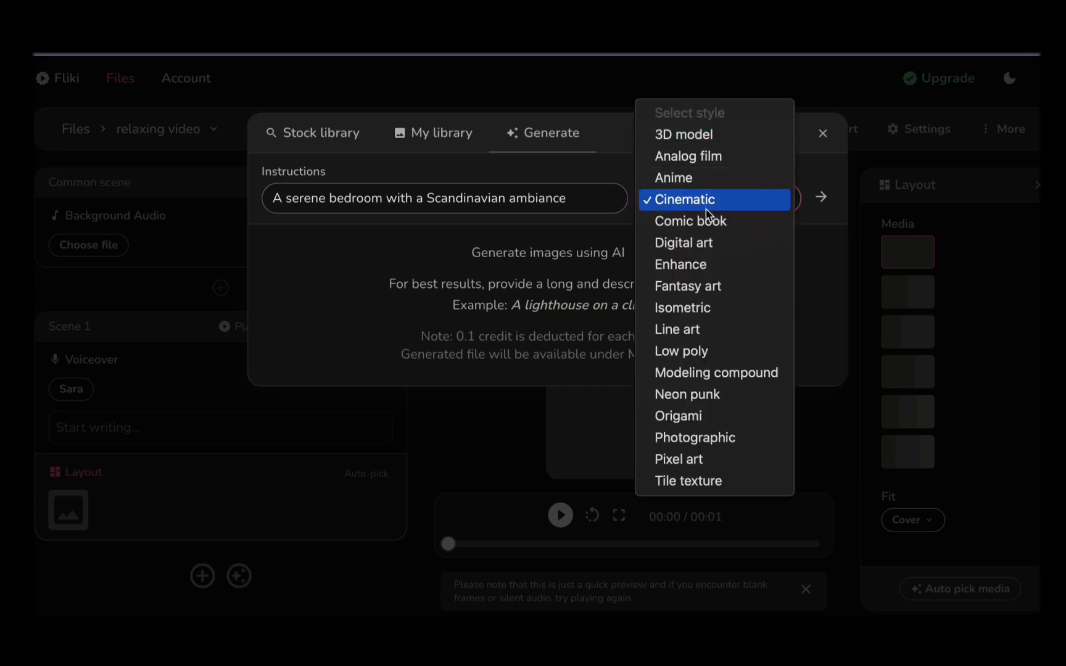
{"action": "mouse_move", "coordinate": [713, 449]}
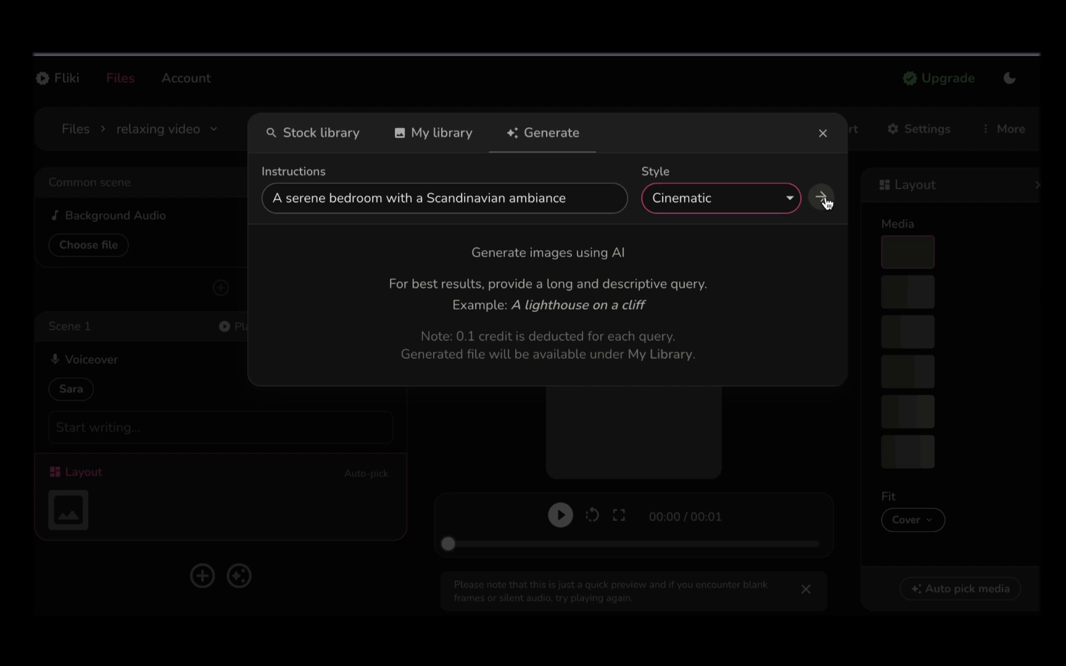
{"action": "left_click", "coordinate": [822, 198]}
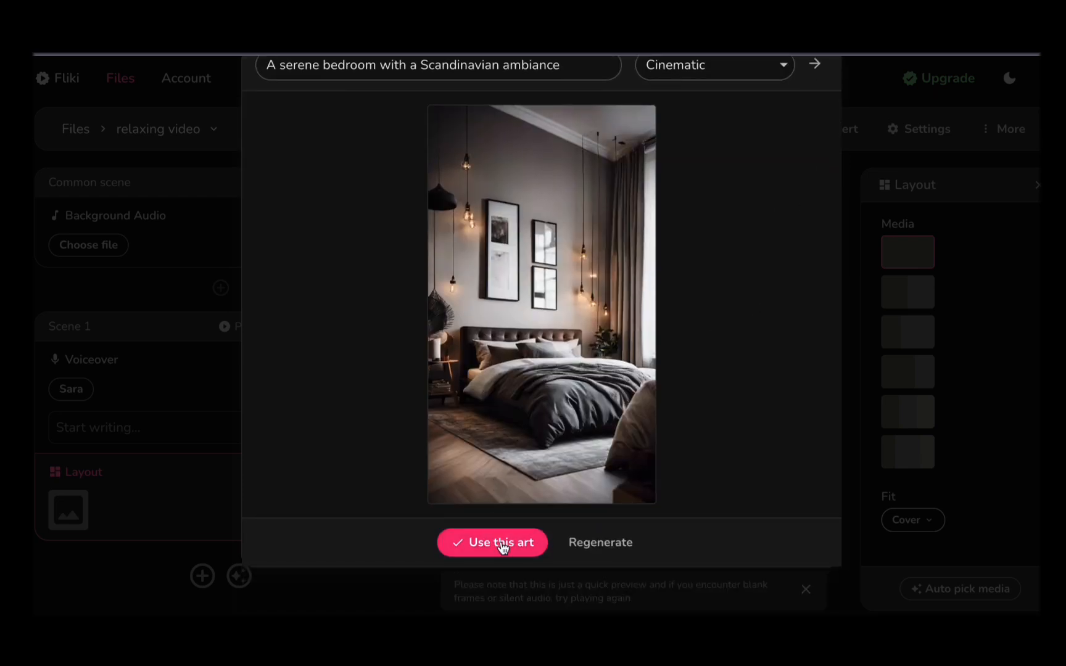
{"action": "left_click", "coordinate": [493, 543]}
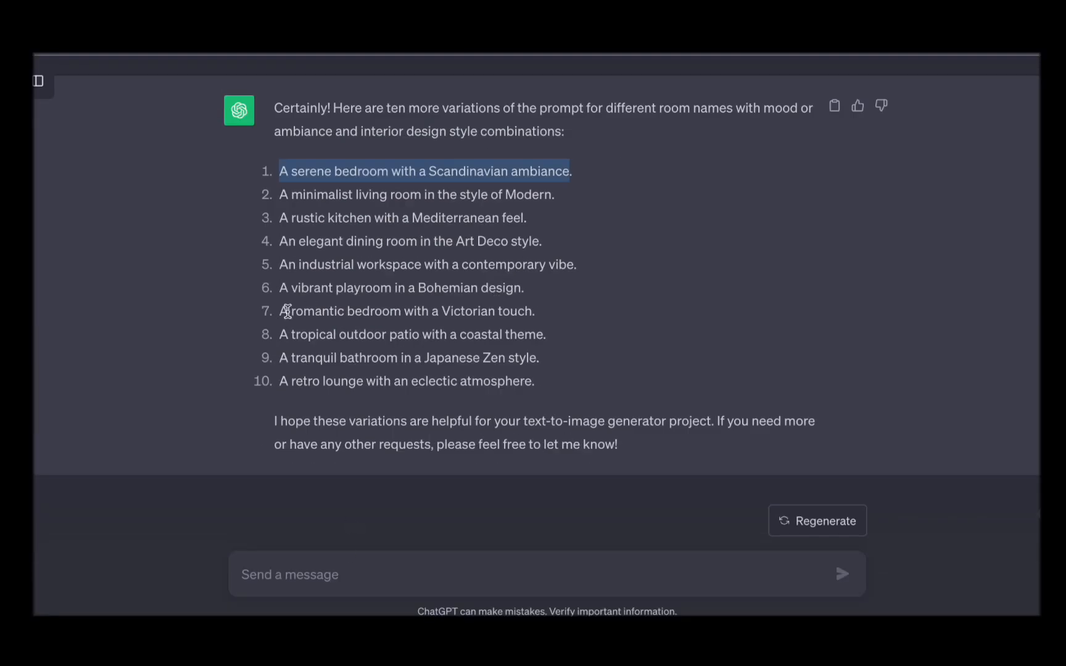
{"action": "type", "text": "more bedroom samples"}
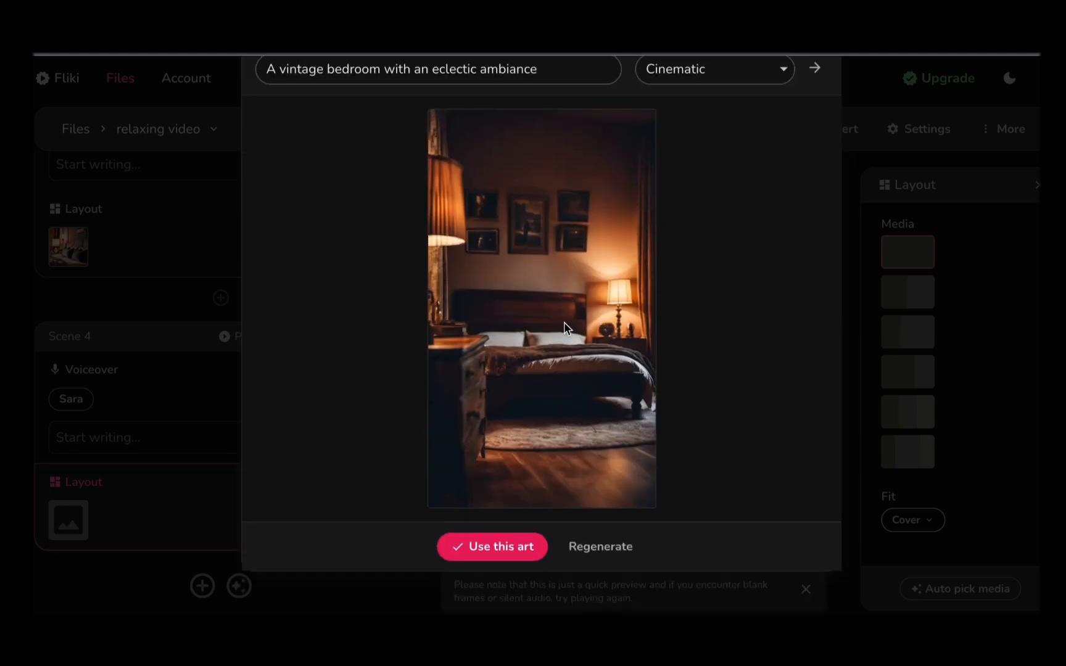
{"action": "left_click", "coordinate": [492, 546]}
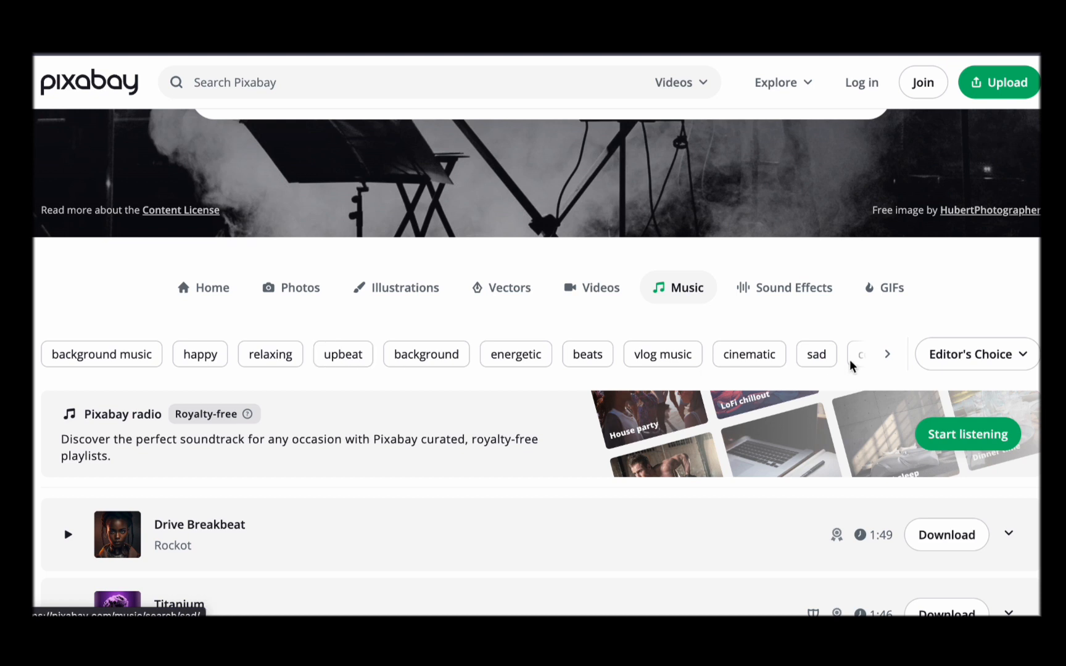
Step: Search Pixabay for 'relaxing' limited to the Music media type
{"action": "left_click", "coordinate": [887, 354]}
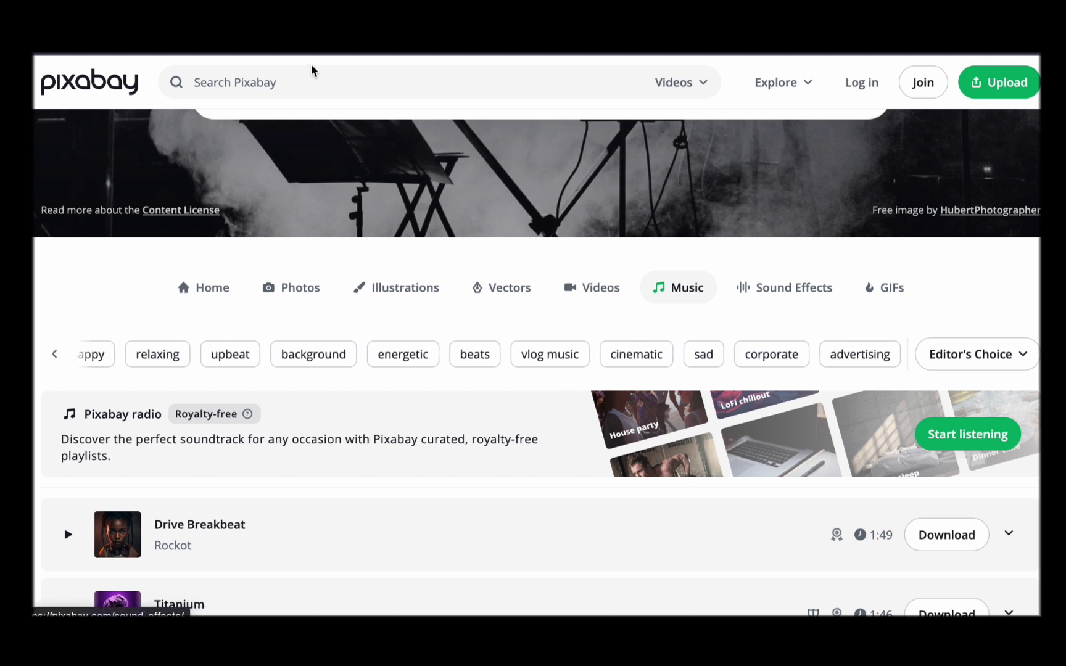
{"action": "type", "text": "relaxing"}
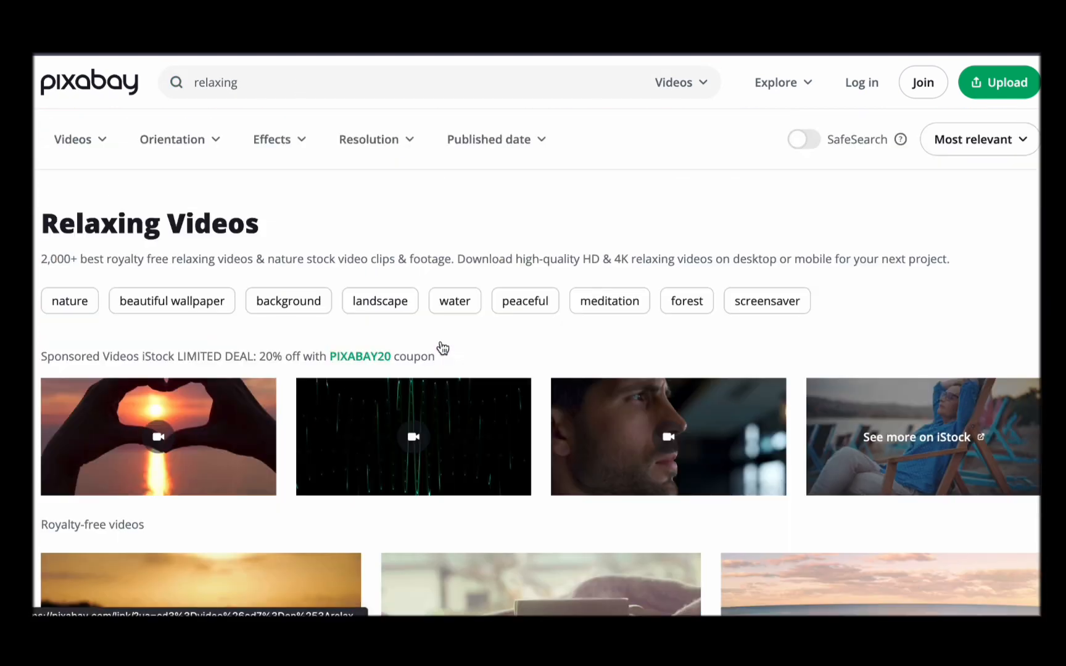
{"action": "left_click", "coordinate": [682, 82]}
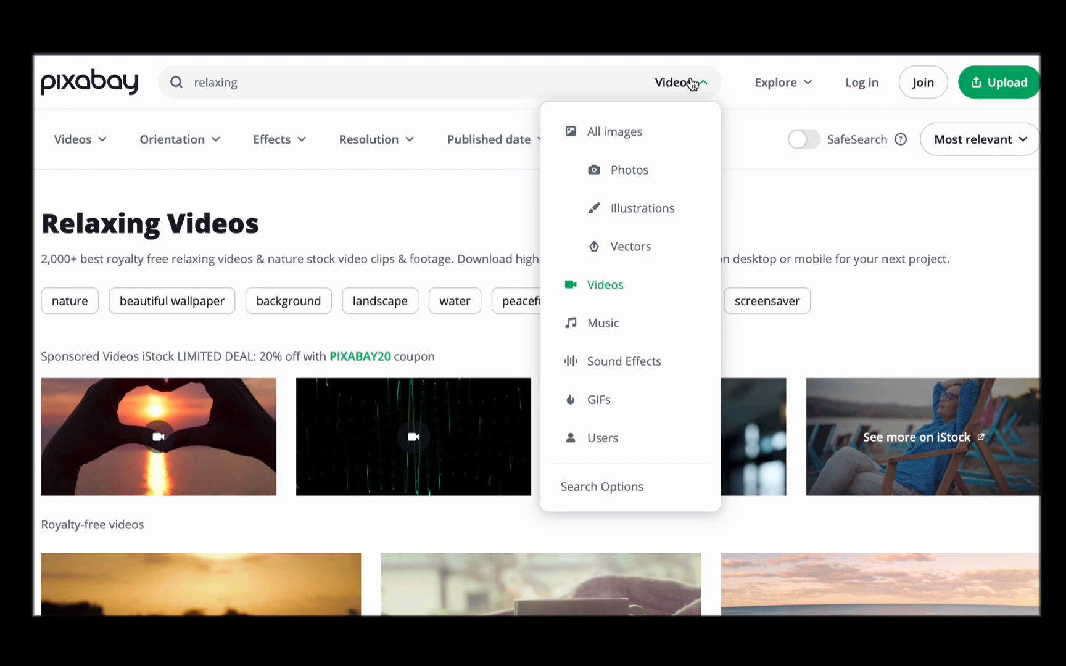
{"action": "mouse_move", "coordinate": [609, 334]}
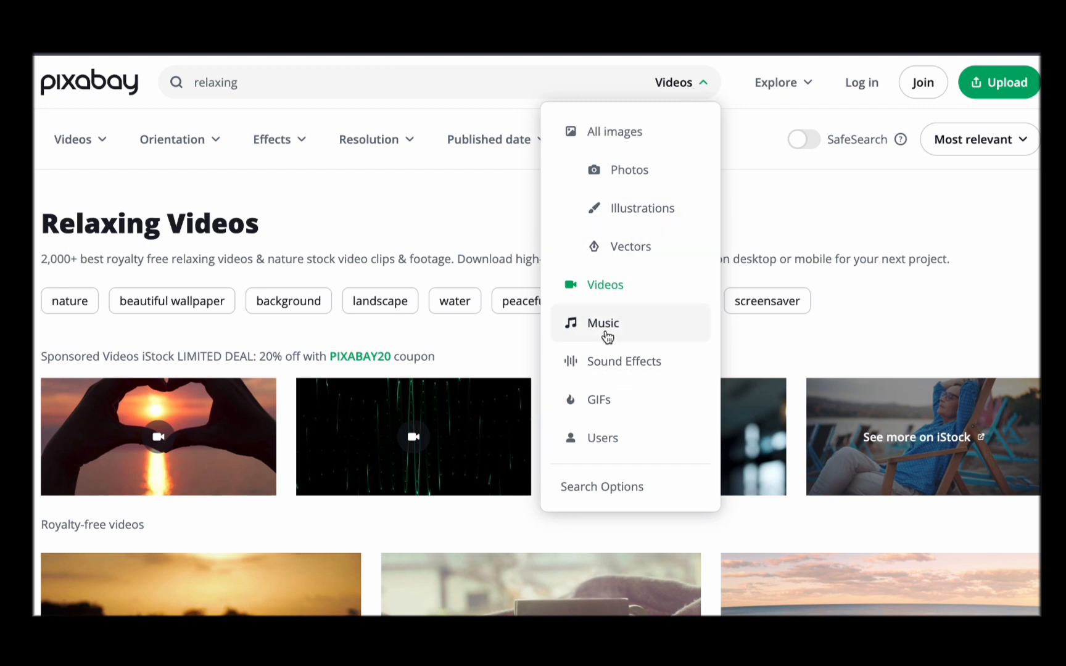
{"action": "left_click", "coordinate": [603, 323]}
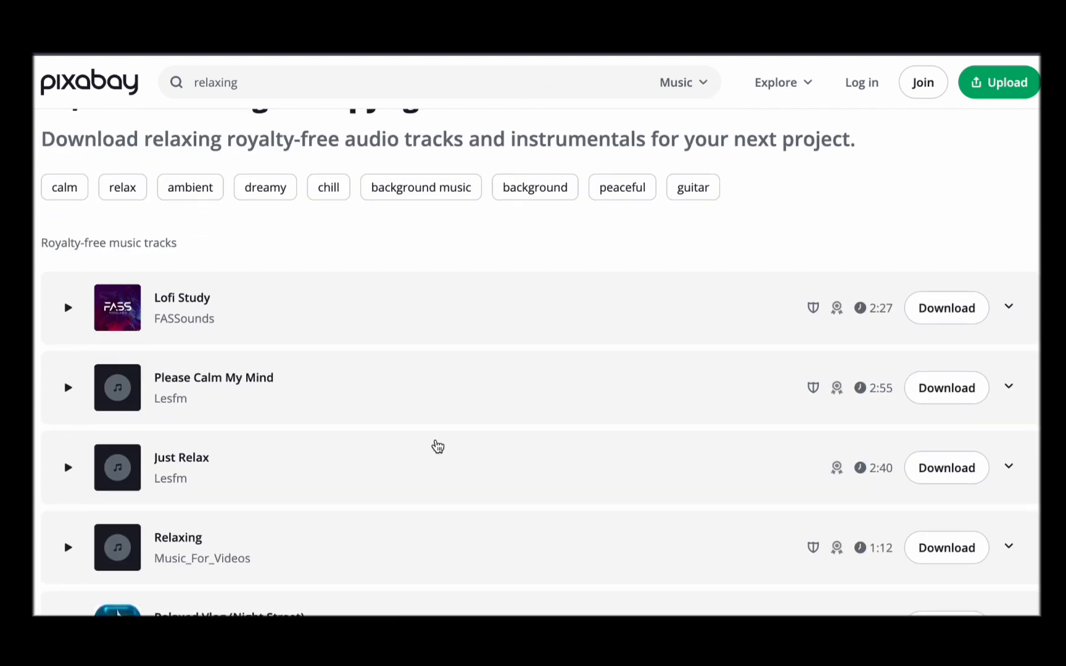
Step: Preview the Just Relax and Once In Paris tracks from the results
{"action": "scroll", "scroll_direction": "down", "scroll_amount": 3}
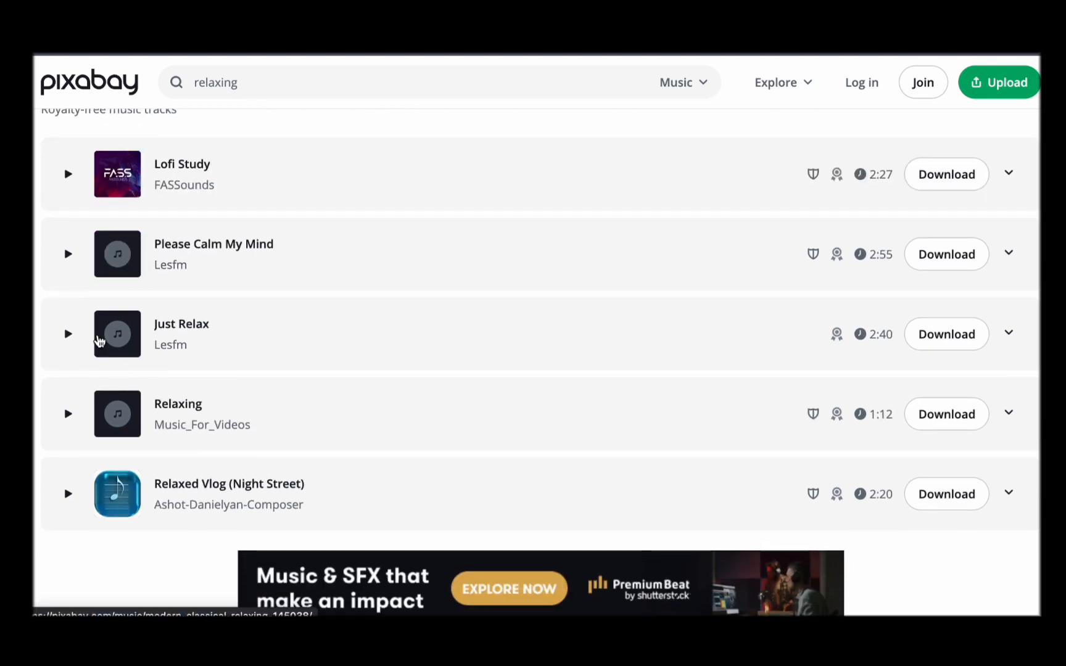
{"action": "left_click", "coordinate": [66, 334]}
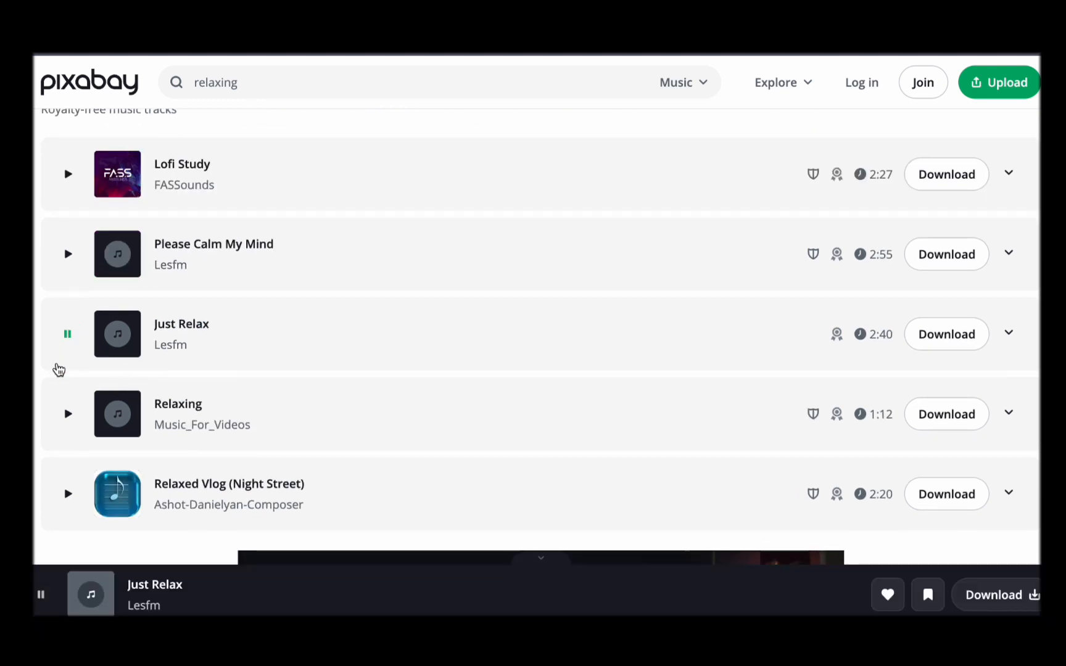
{"action": "left_click", "coordinate": [67, 414]}
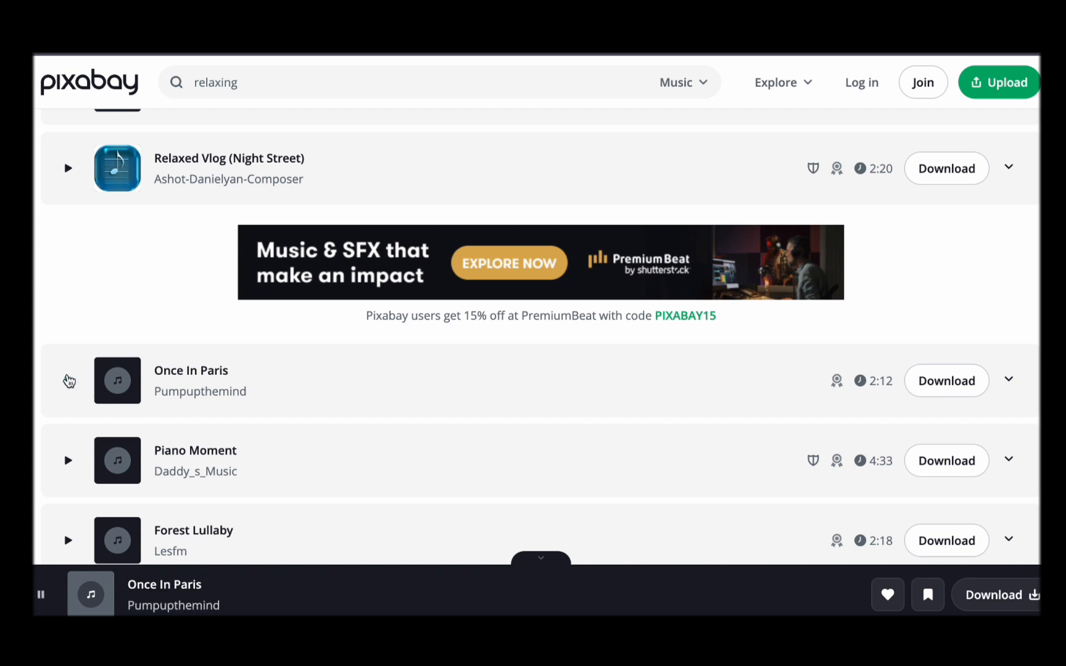
{"action": "left_click", "coordinate": [42, 595]}
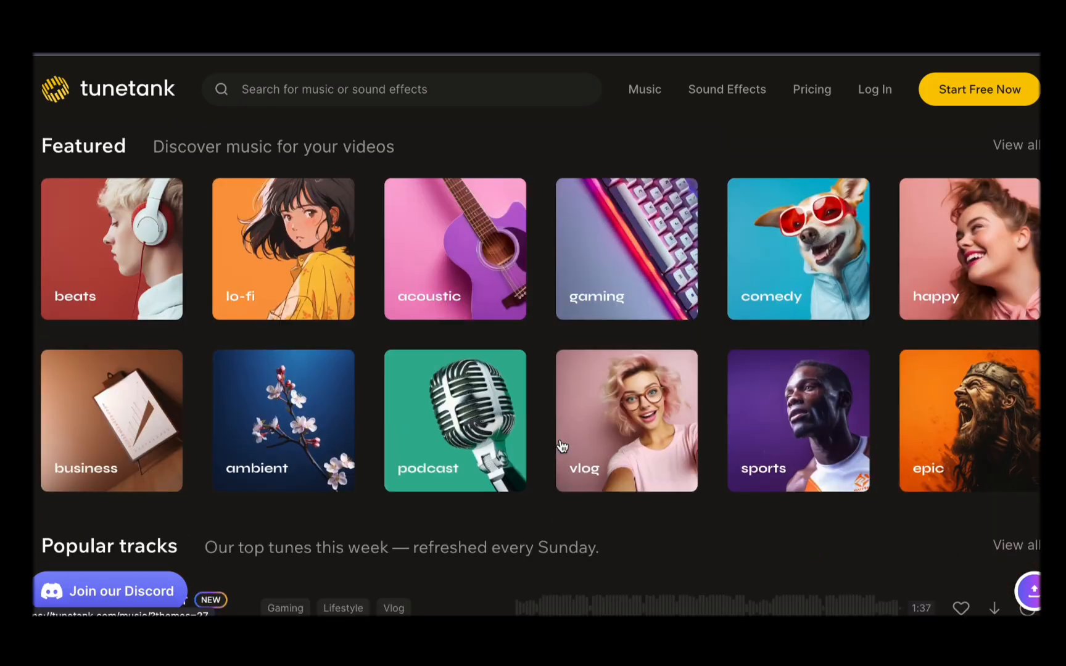
Step: Browse Tunetank's ambient tracks, previewing Deep Blue Sea and Ambient Piano, paused at 0:09
{"action": "left_click", "coordinate": [283, 419]}
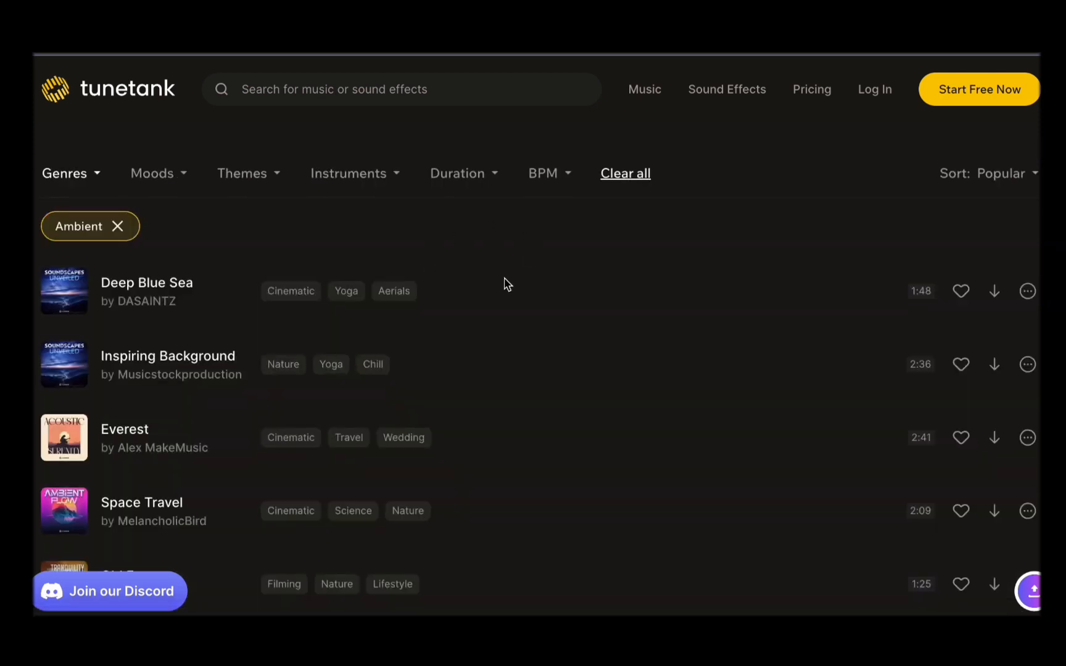
{"action": "scroll", "scroll_direction": "down", "scroll_amount": 3}
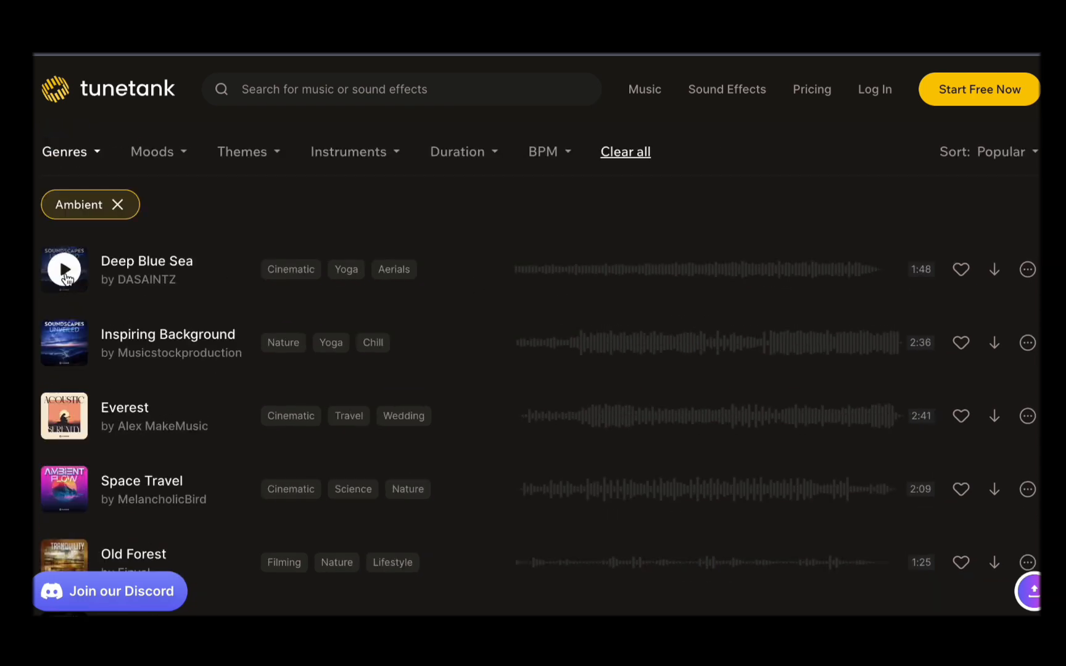
{"action": "left_click", "coordinate": [64, 270]}
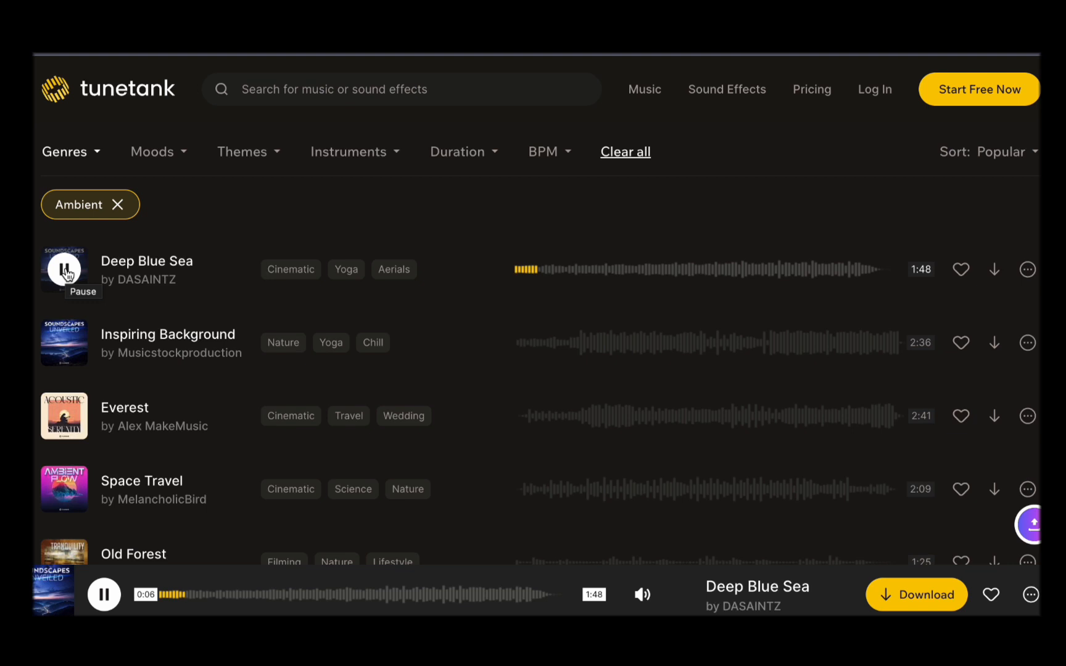
{"action": "scroll", "scroll_direction": "down", "scroll_amount": 3}
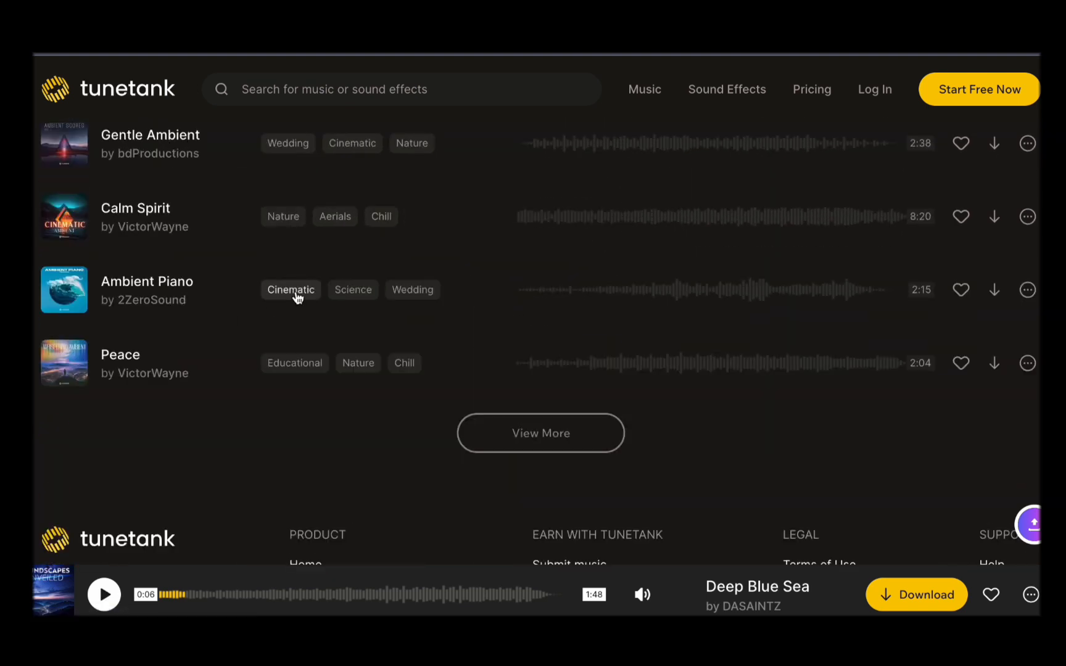
{"action": "left_click", "coordinate": [64, 290]}
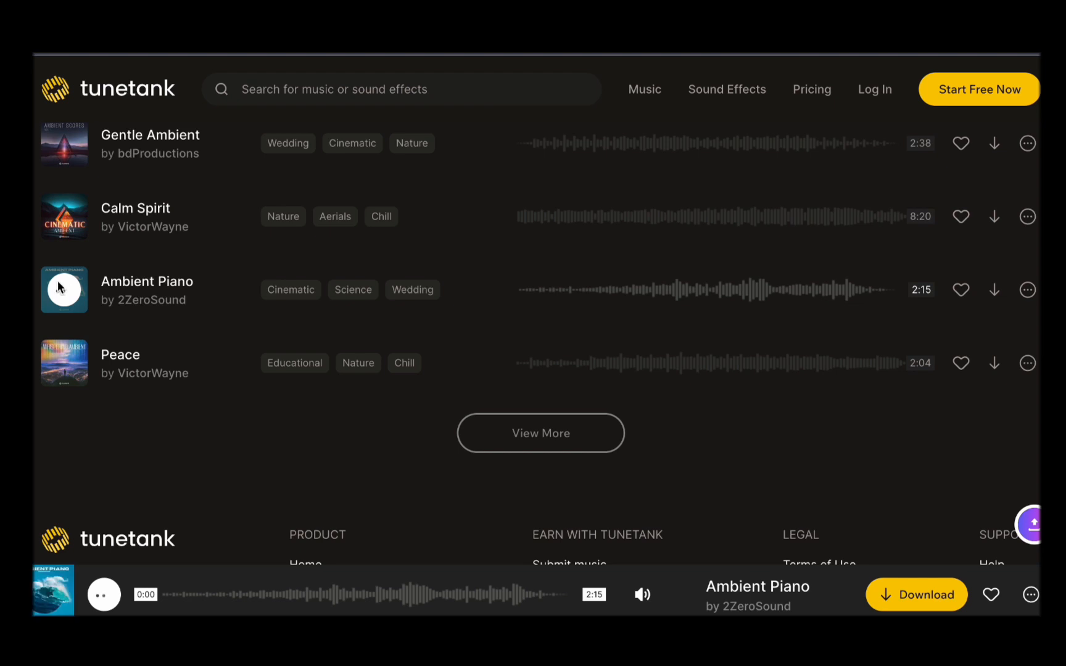
{"action": "left_click", "coordinate": [64, 290]}
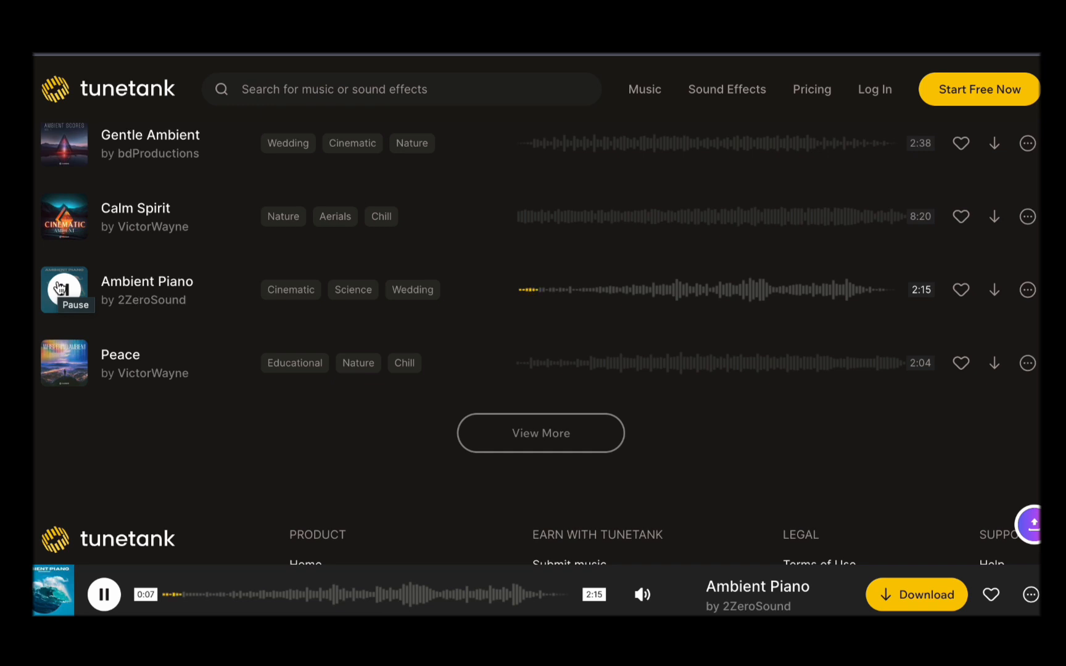
{"action": "left_click", "coordinate": [105, 594]}
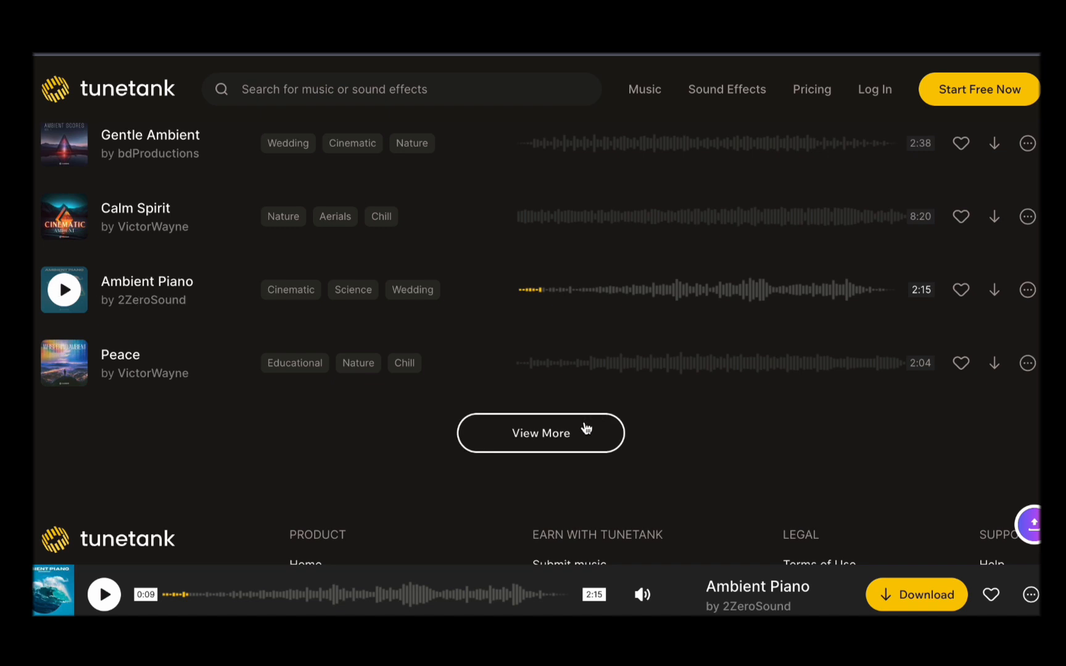
Step: Expand the Tunetank music list several times with View More to load many more tracks
{"action": "left_click", "coordinate": [540, 433]}
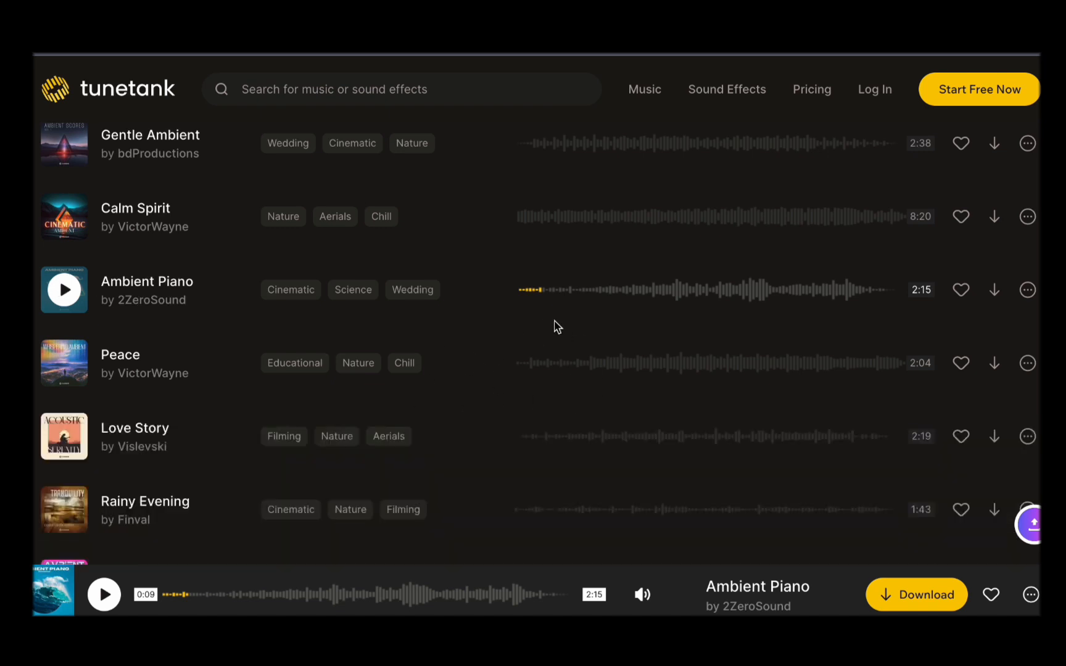
{"action": "scroll", "scroll_direction": "down", "scroll_amount": 3}
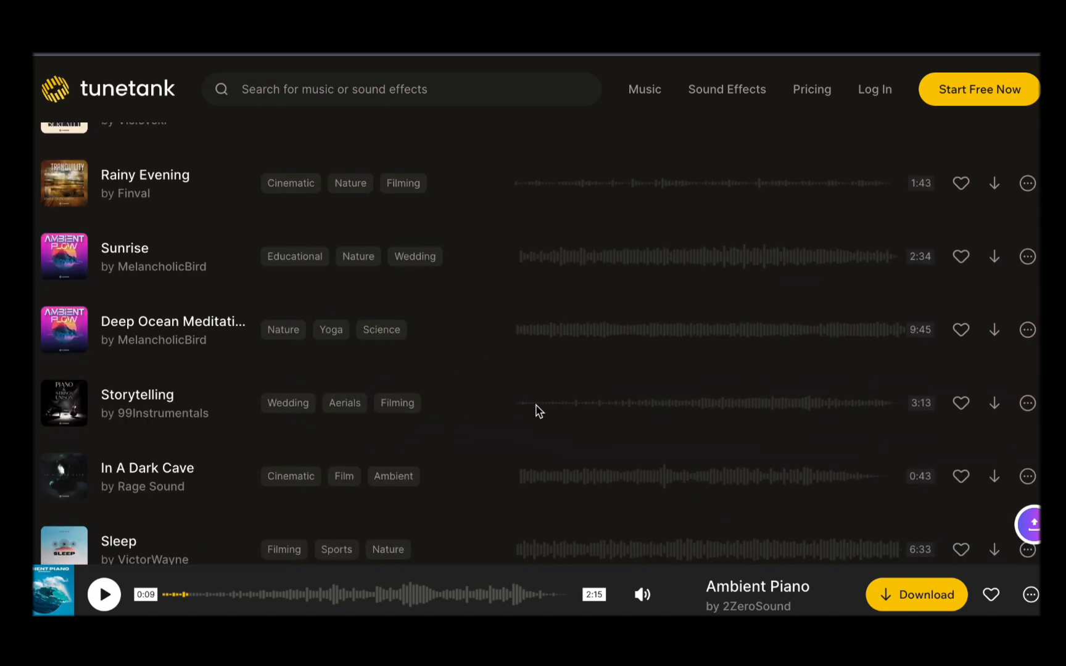
{"action": "scroll", "scroll_direction": "down", "scroll_amount": 3}
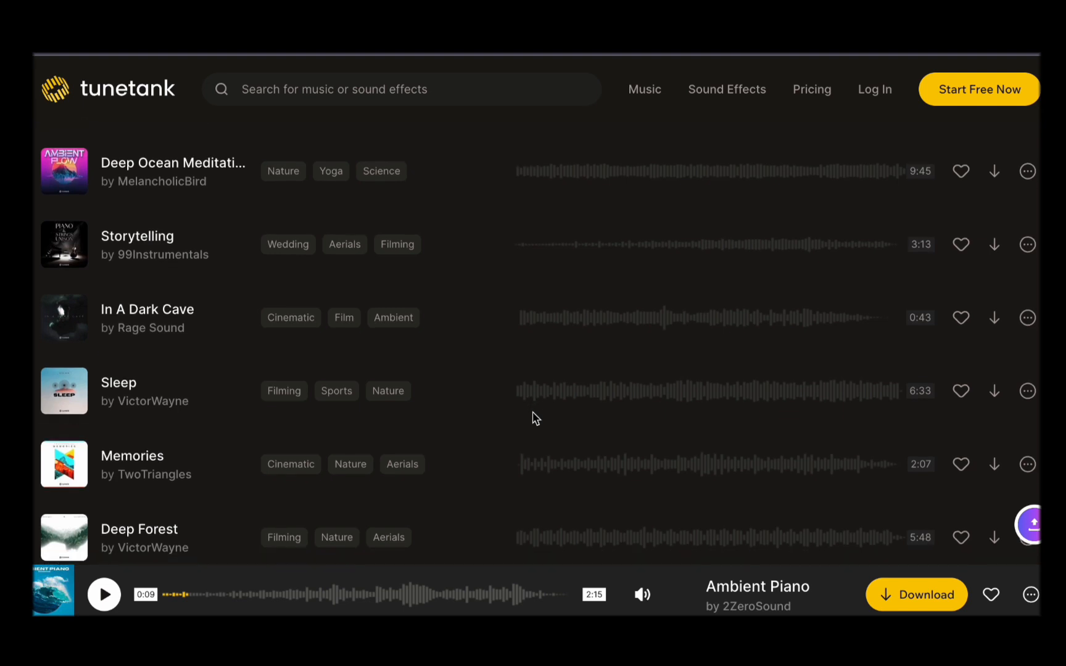
{"action": "scroll", "scroll_direction": "down", "scroll_amount": 3}
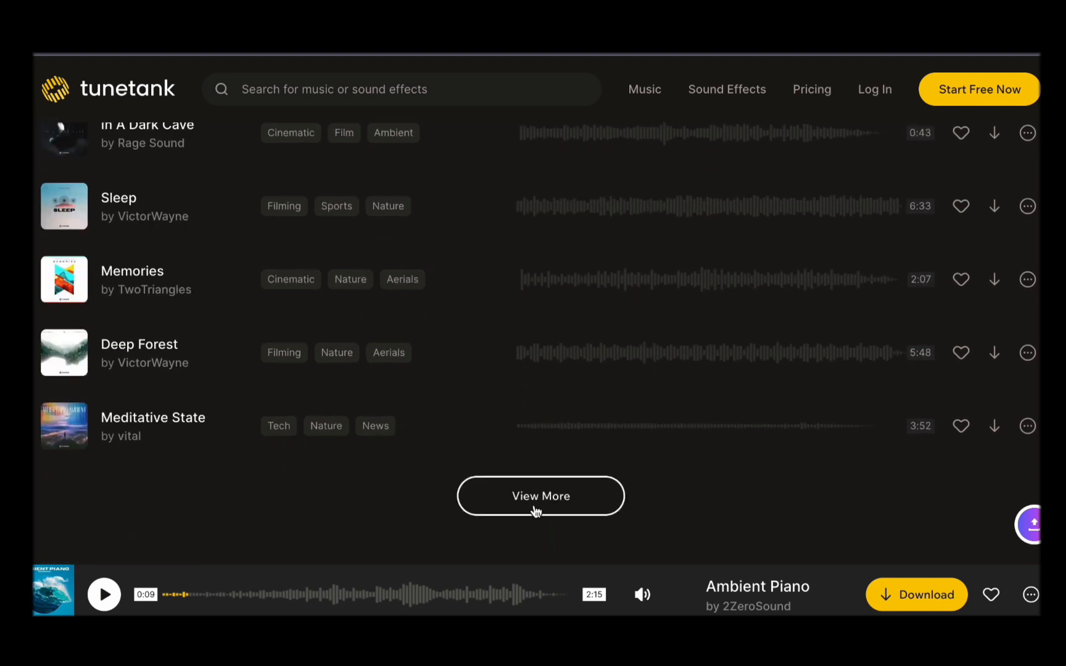
{"action": "left_click", "coordinate": [540, 496]}
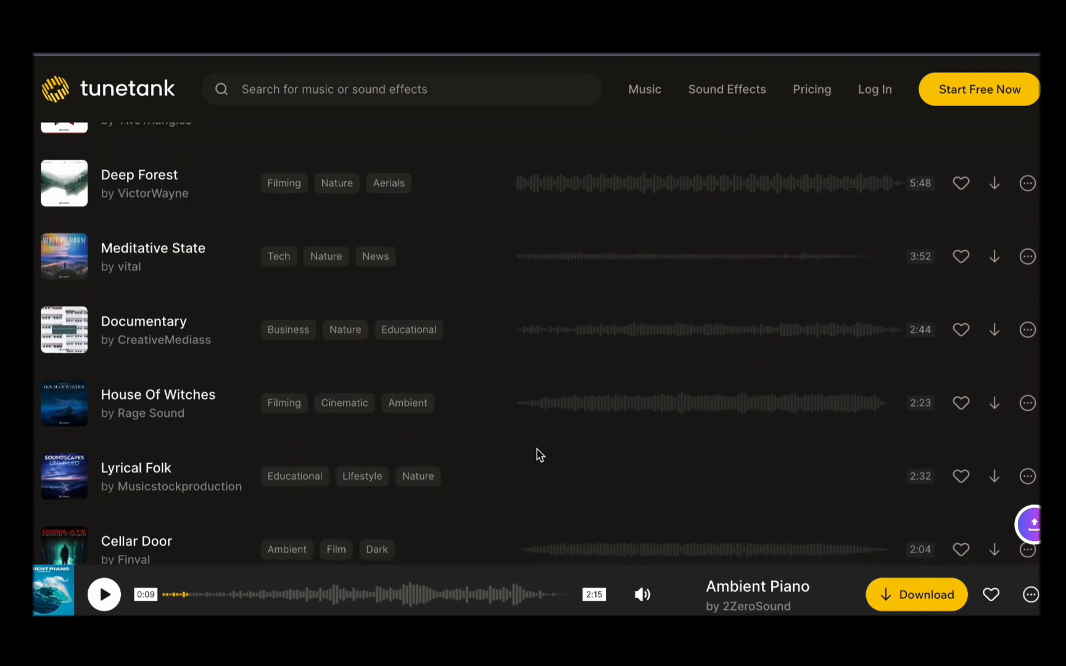
{"action": "scroll", "scroll_direction": "down", "scroll_amount": 3}
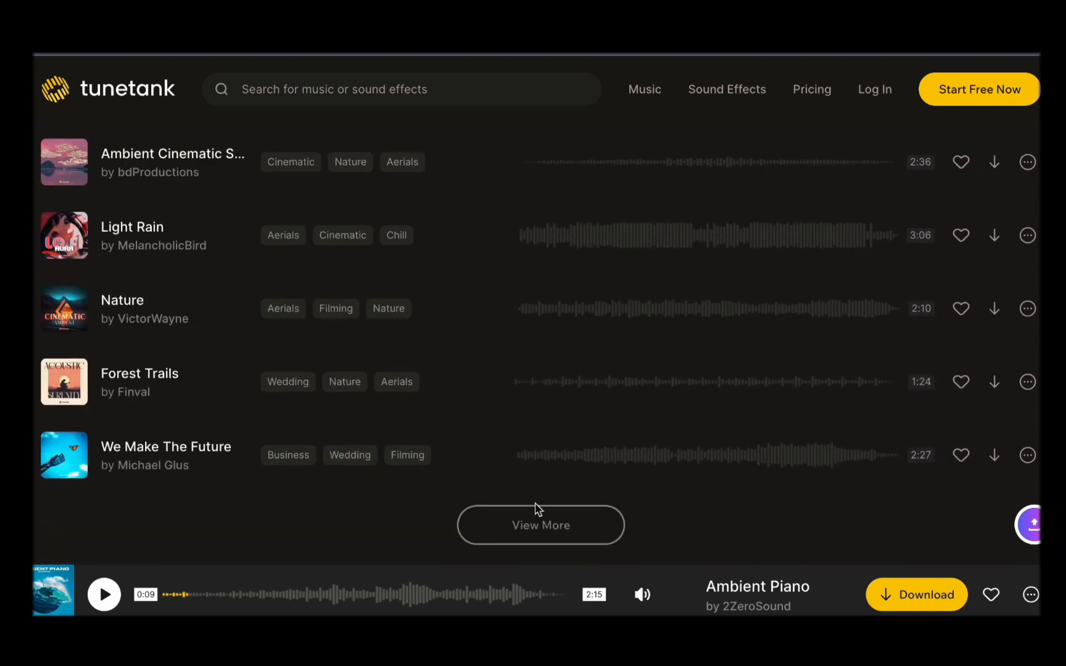
{"action": "left_click", "coordinate": [540, 526]}
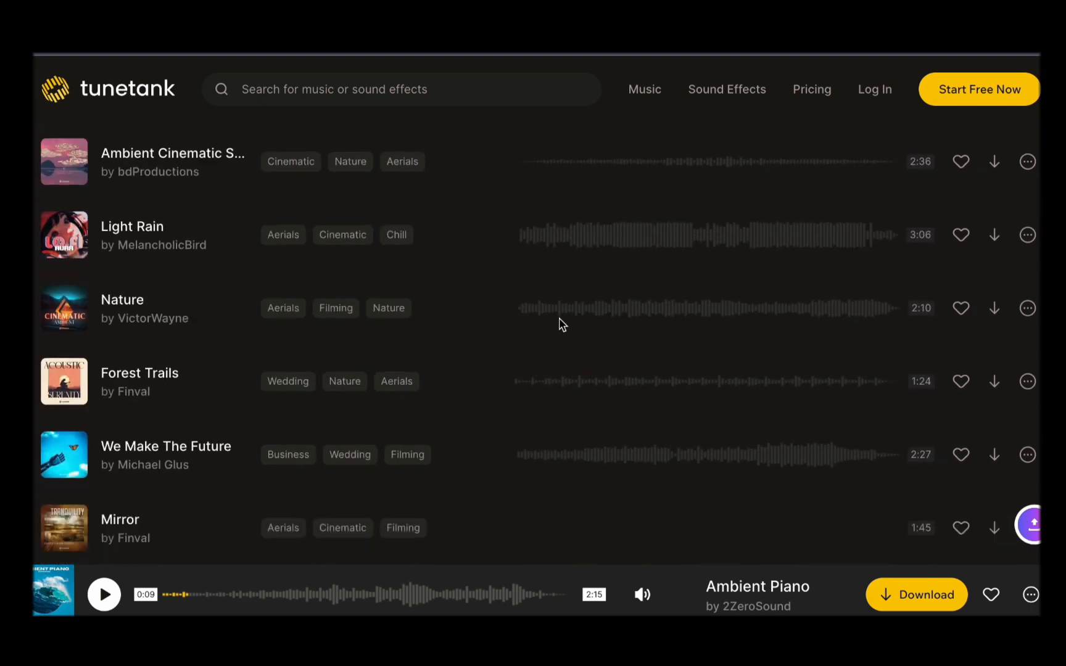
{"action": "scroll", "scroll_direction": "down", "scroll_amount": 3}
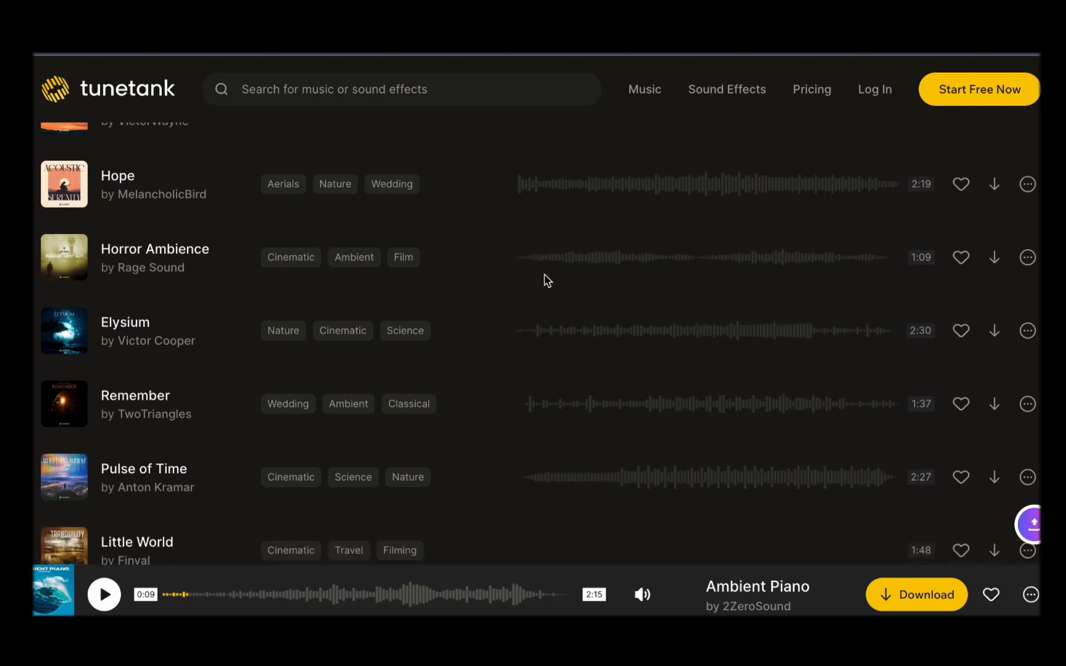
{"action": "scroll", "scroll_direction": "down", "scroll_amount": 3}
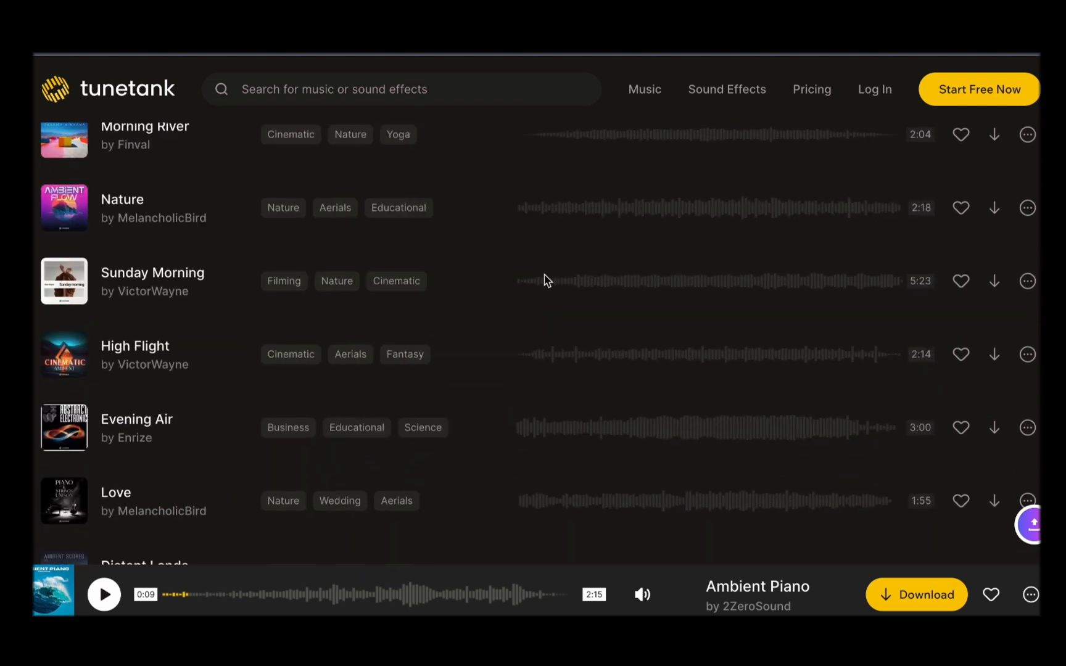
{"action": "scroll", "scroll_direction": "down", "scroll_amount": 3}
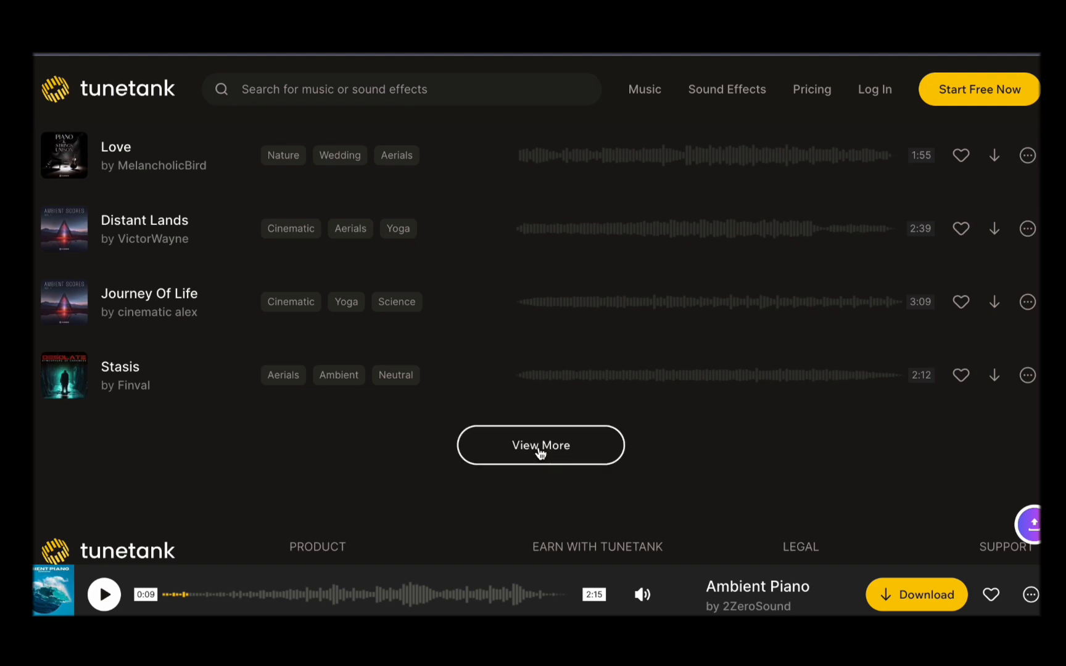
{"action": "left_click", "coordinate": [540, 446]}
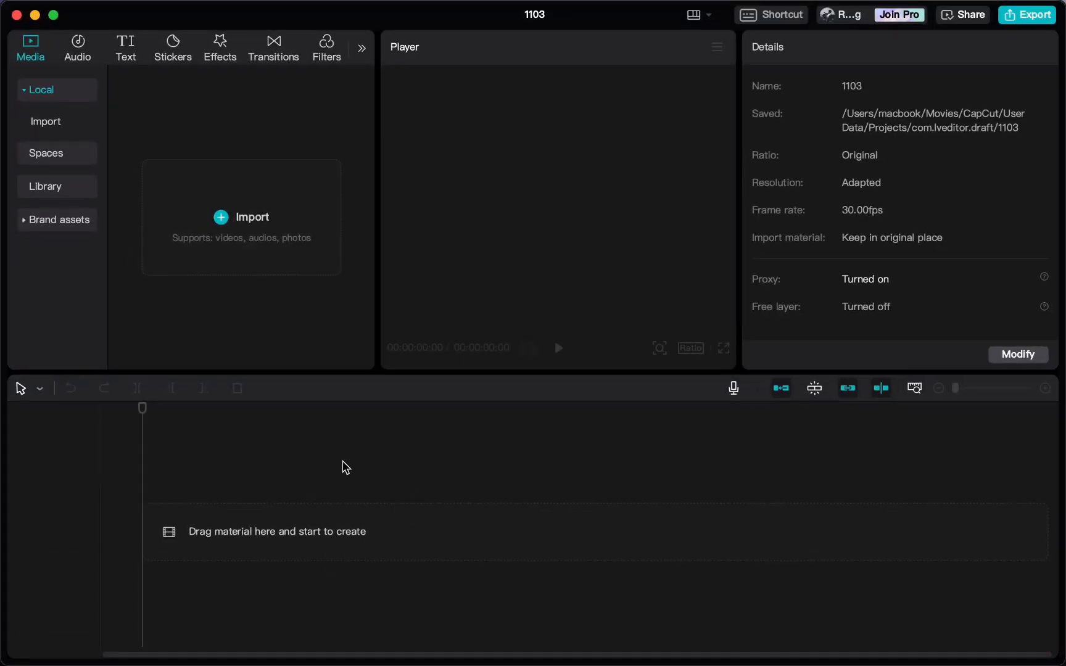
{"action": "mouse_move", "coordinate": [262, 225]}
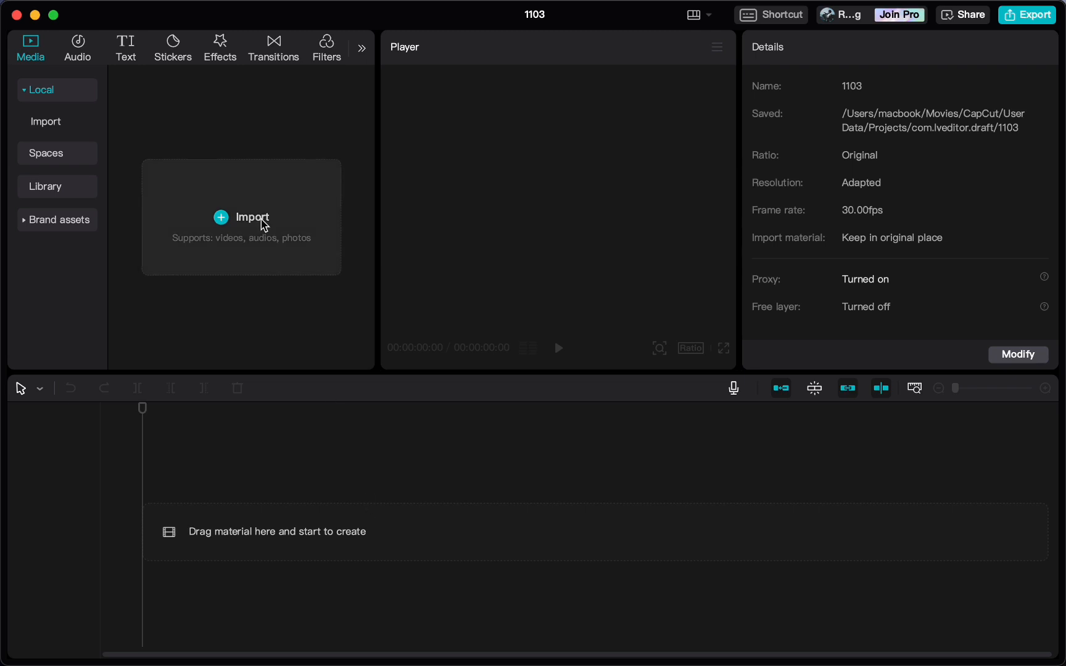
{"action": "mouse_move", "coordinate": [259, 196]}
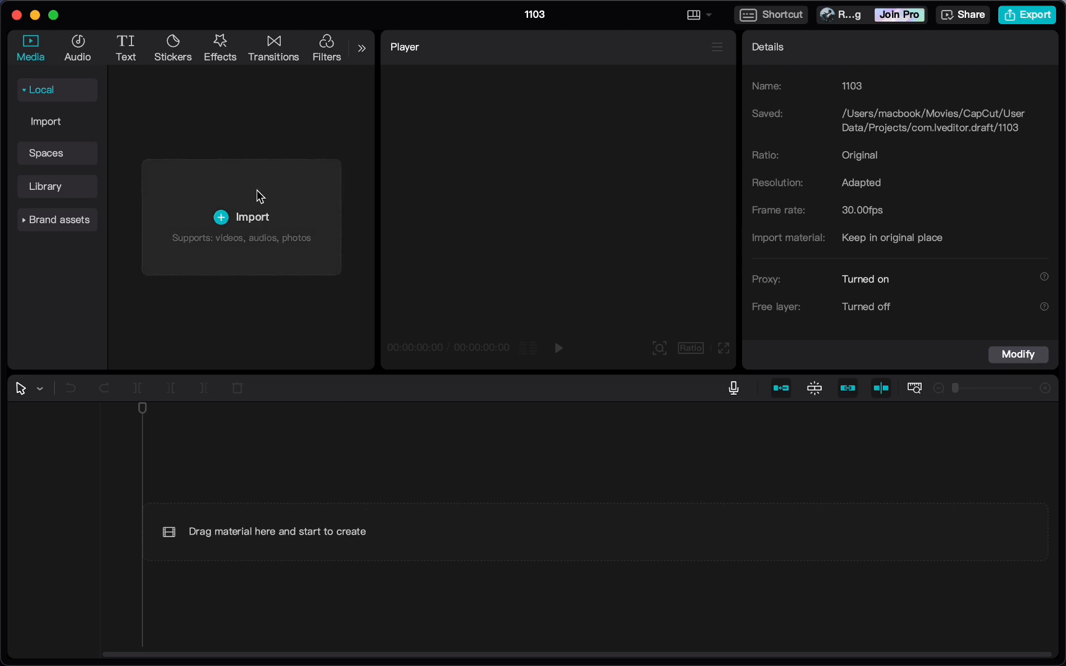
Step: Import once-in-paris-168895.mp3 into CapCut, place it on the timeline and auto-mark its beats
{"action": "left_click", "coordinate": [241, 217]}
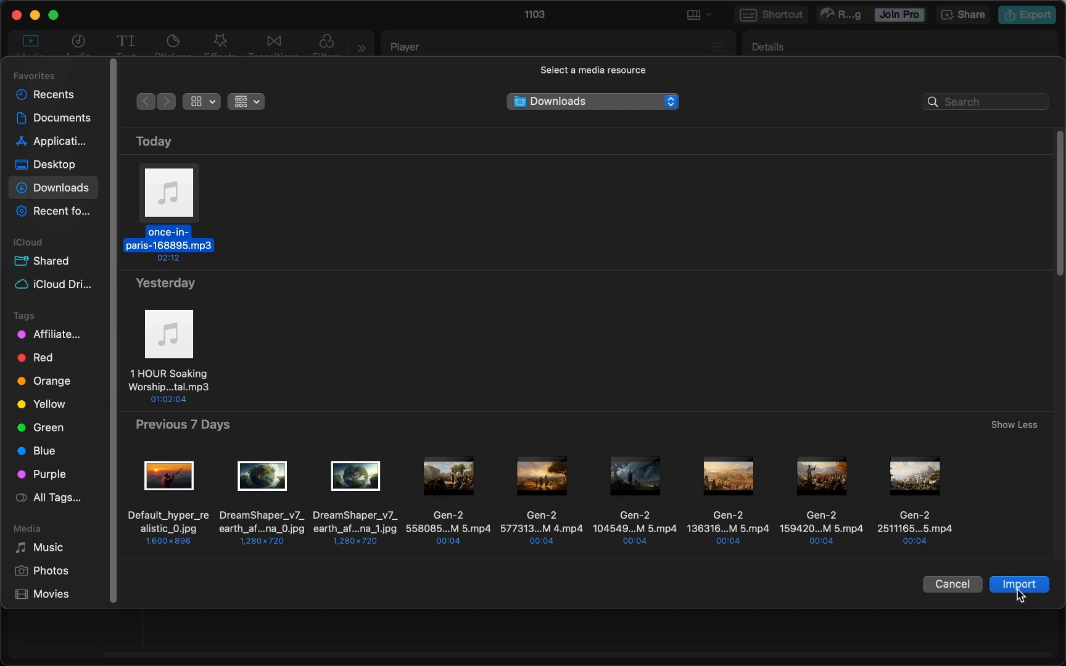
{"action": "left_click", "coordinate": [1019, 585]}
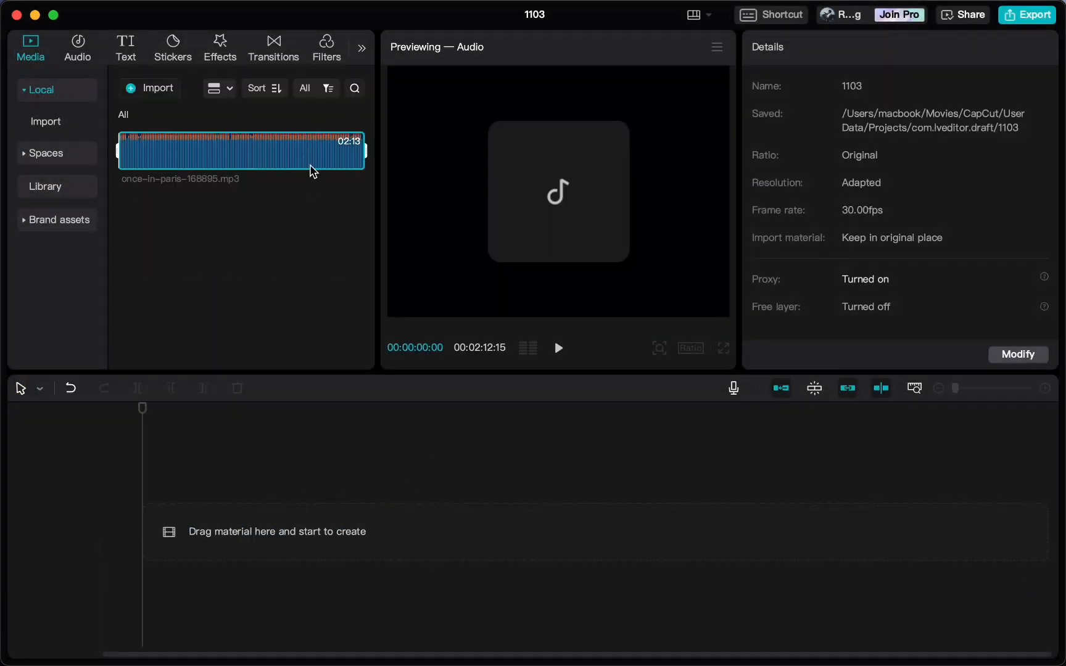
{"action": "left_click_drag", "start_coordinate": [240, 151], "coordinate": [293, 587]}
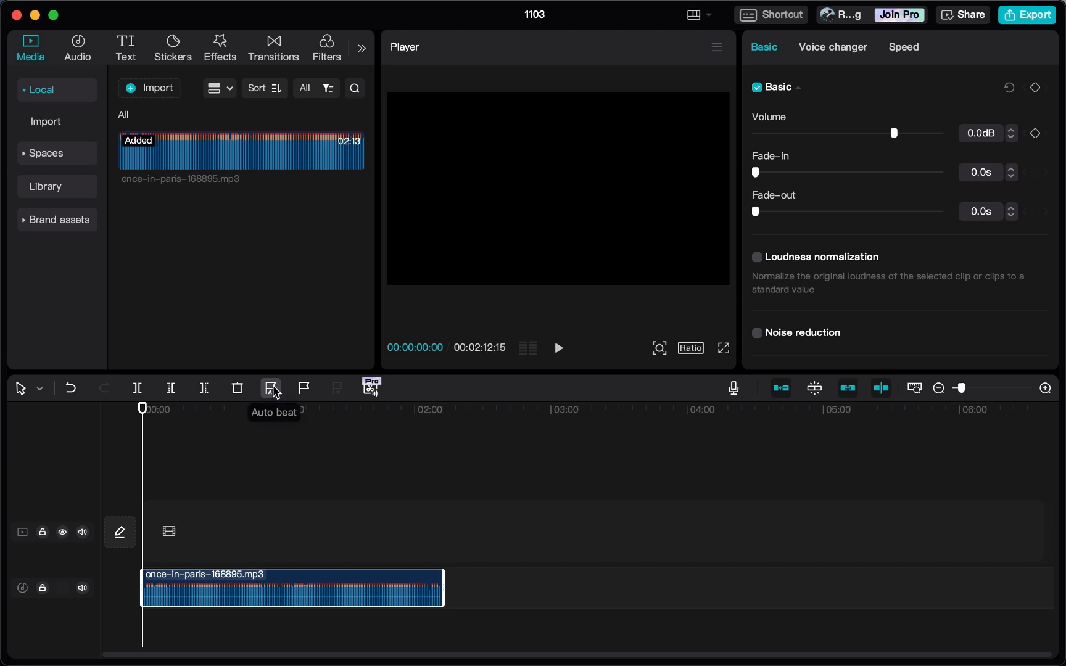
{"action": "left_click", "coordinate": [270, 389]}
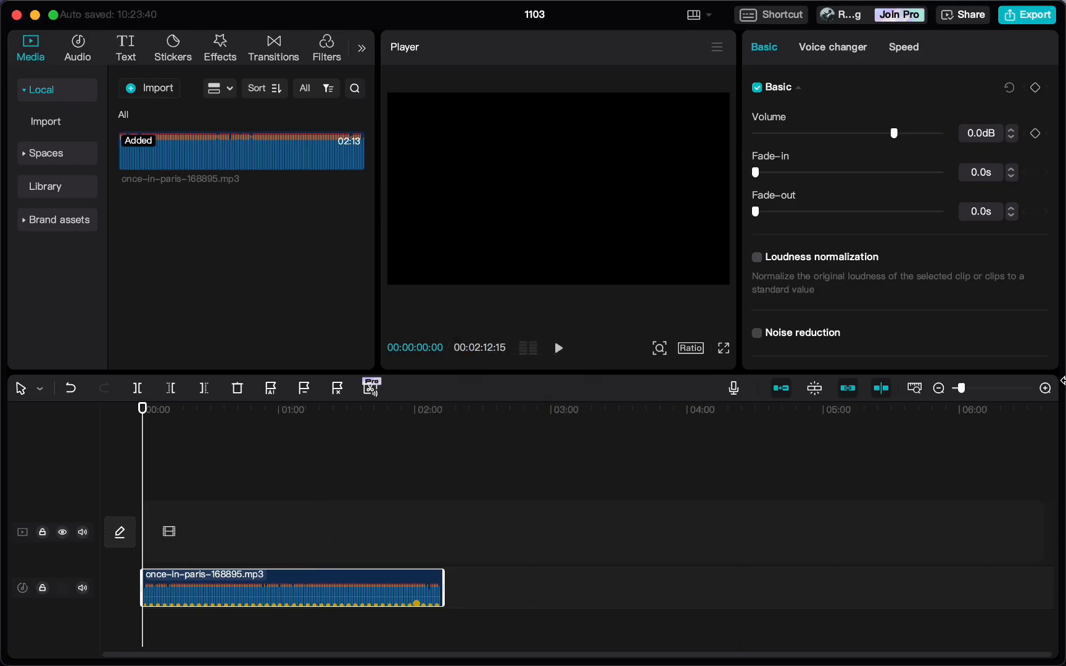
Step: Zoom into the music clip and step the playhead across successive beat markers
{"action": "left_click", "coordinate": [1045, 389]}
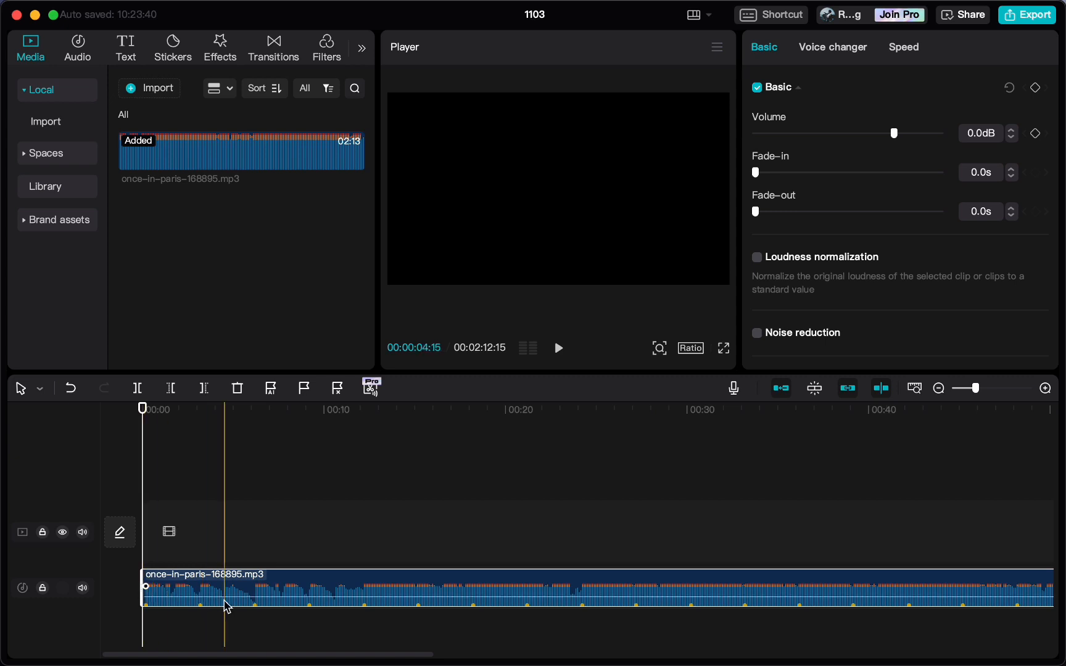
{"action": "left_click", "coordinate": [365, 592]}
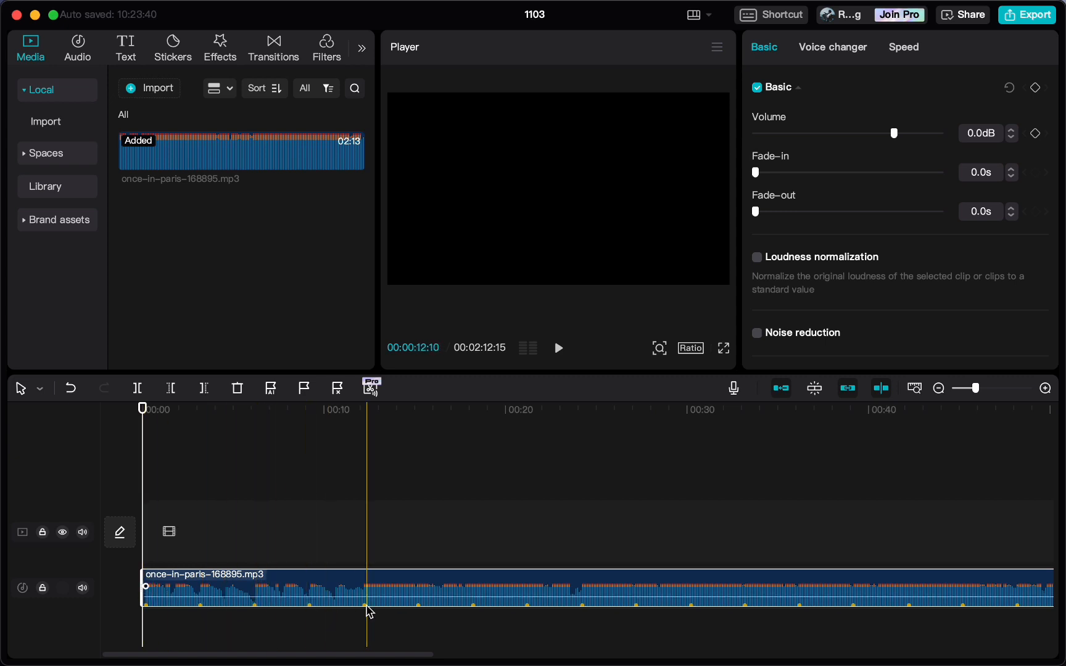
{"action": "left_click", "coordinate": [472, 605]}
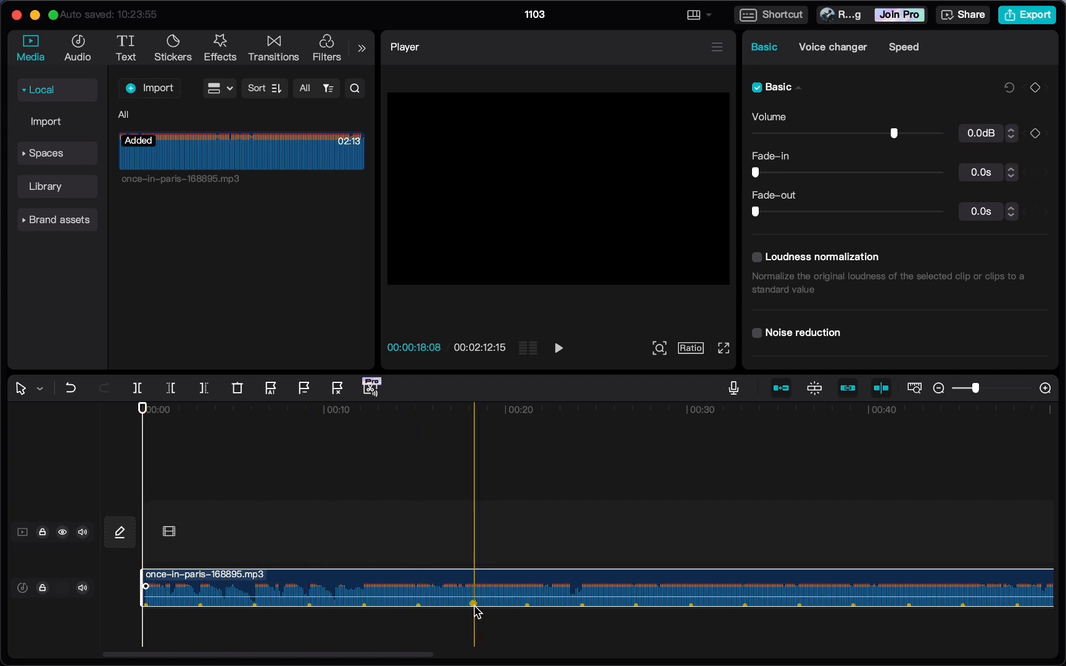
{"action": "left_click", "coordinate": [575, 612]}
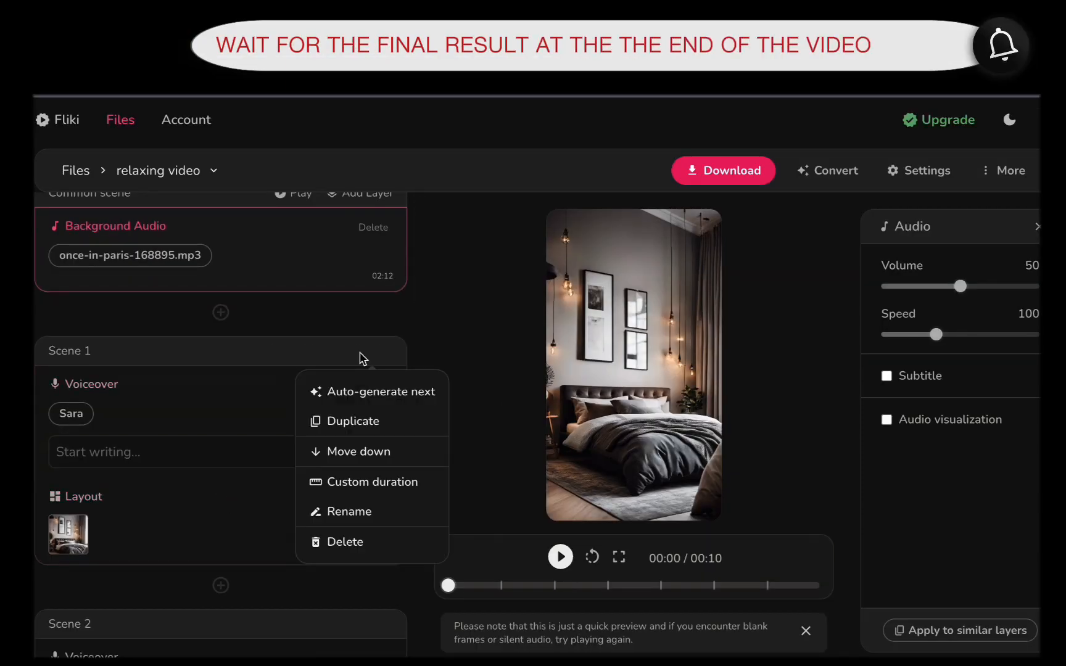
Step: Set custom durations for Scenes 1, 2 and 7 bringing the video to 0:38, then play its preview
{"action": "left_click", "coordinate": [373, 482]}
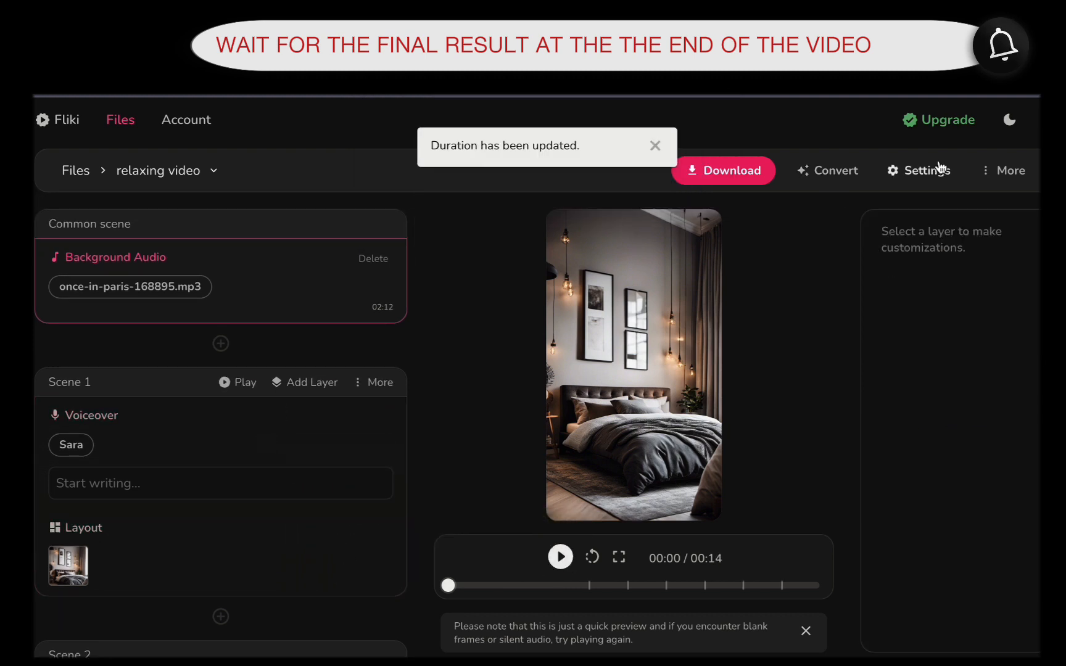
{"action": "left_click", "coordinate": [374, 382]}
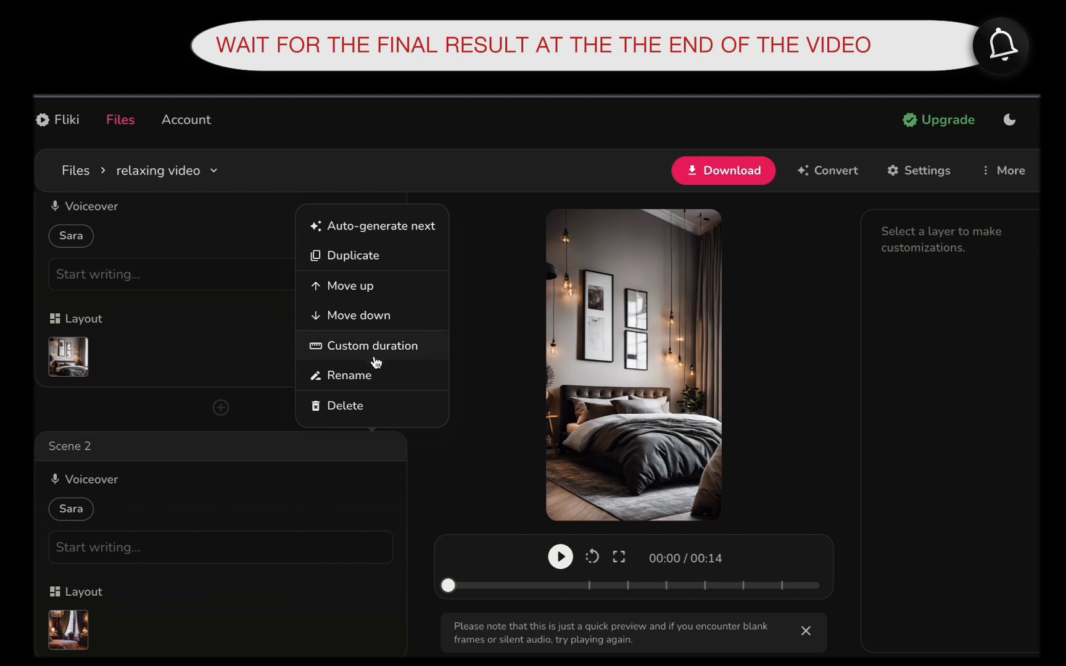
{"action": "left_click", "coordinate": [372, 345]}
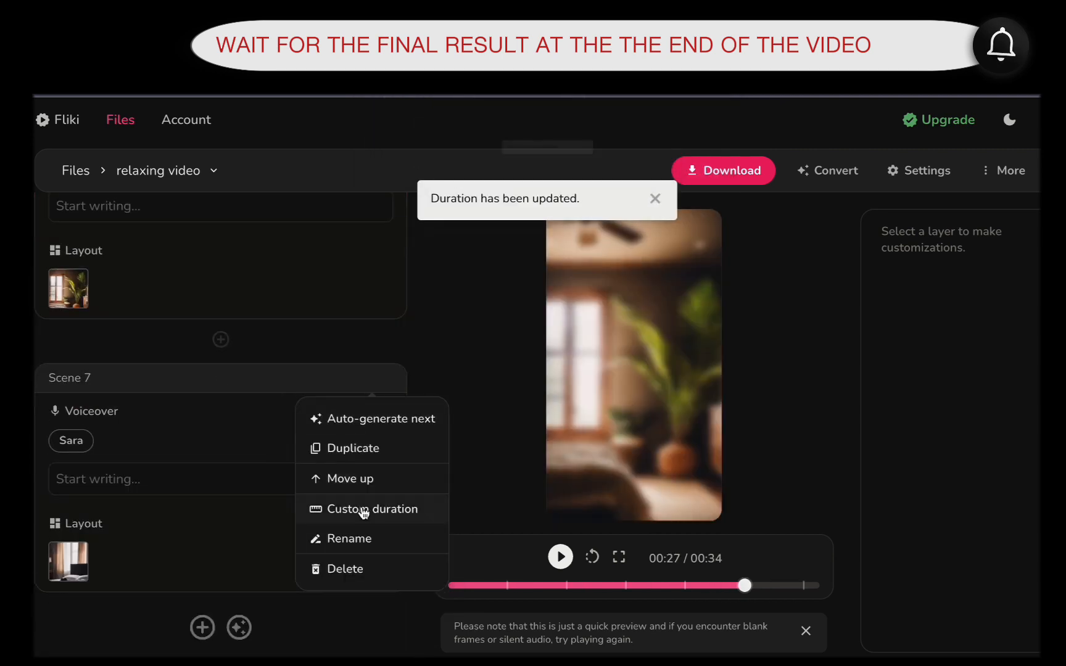
{"action": "left_click", "coordinate": [560, 558]}
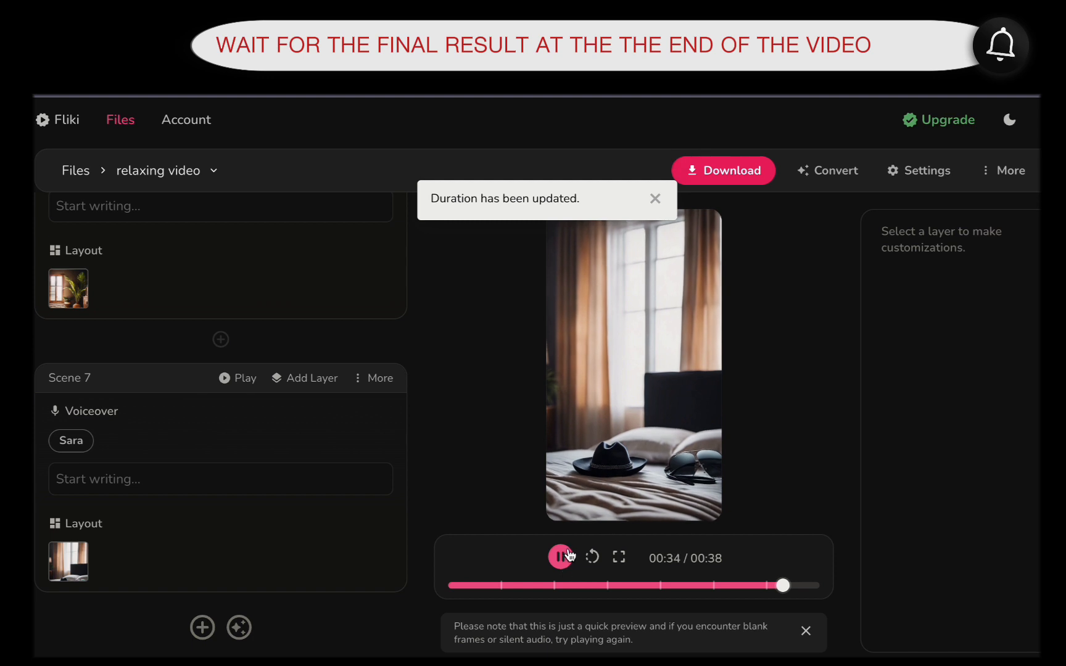
{"action": "left_click", "coordinate": [561, 558]}
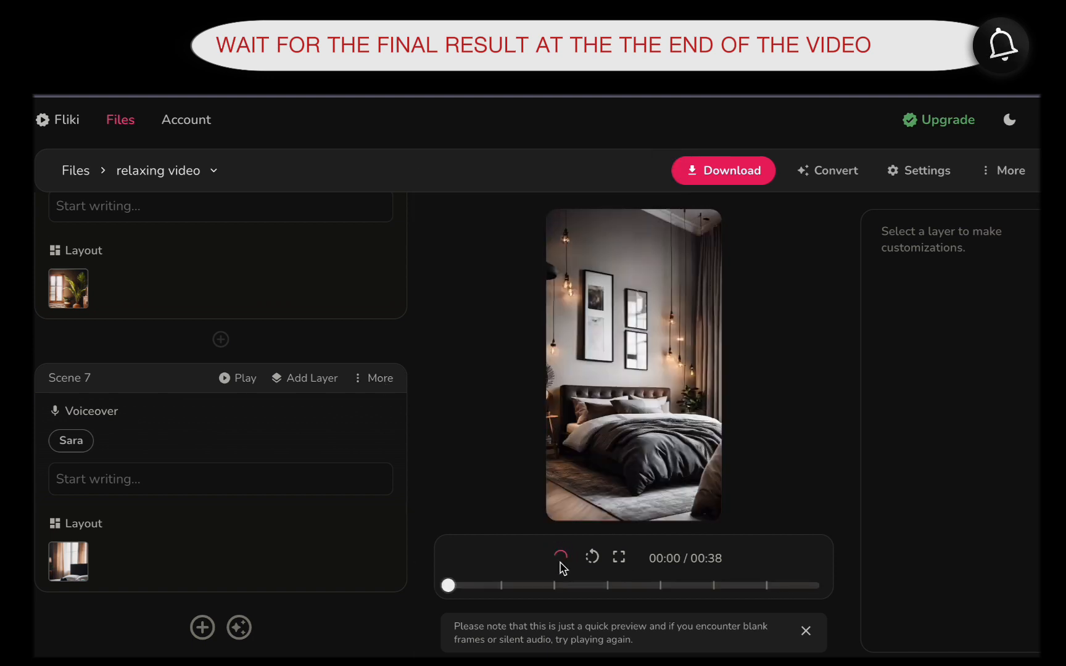
{"action": "left_click", "coordinate": [560, 557]}
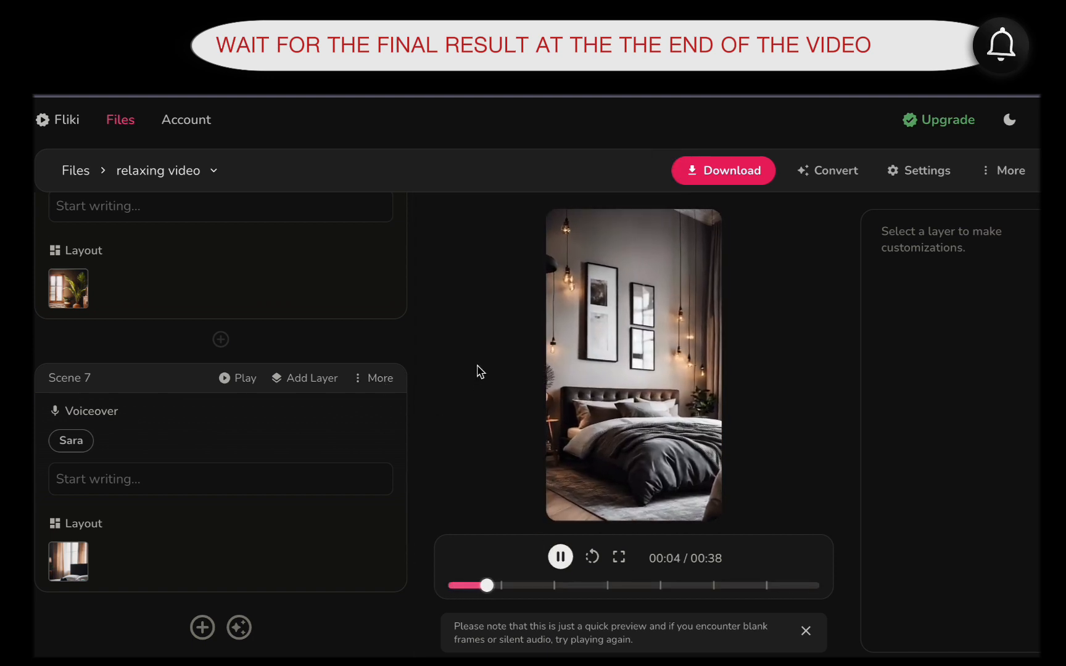